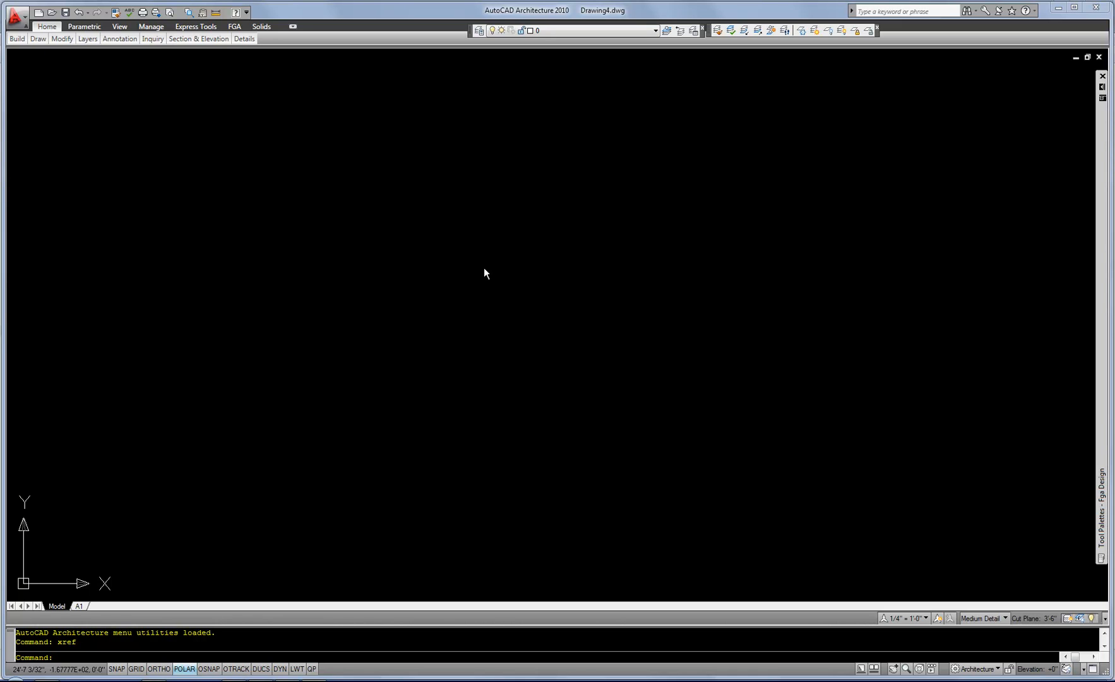
mouse_move(514, 345)
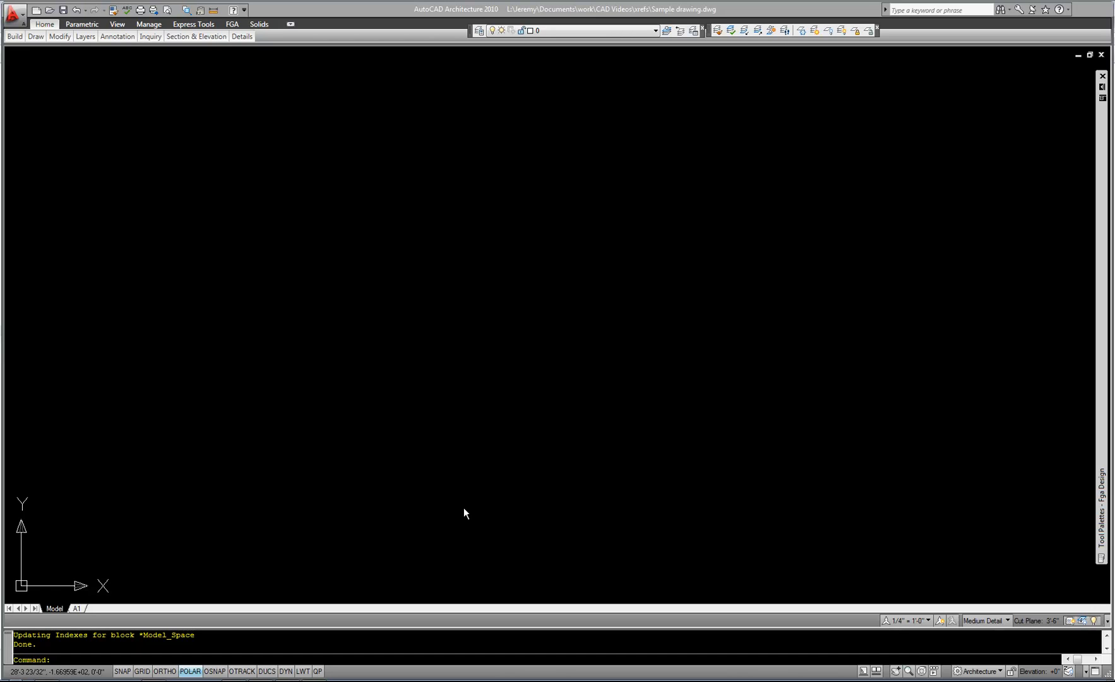
mouse_move(568, 282)
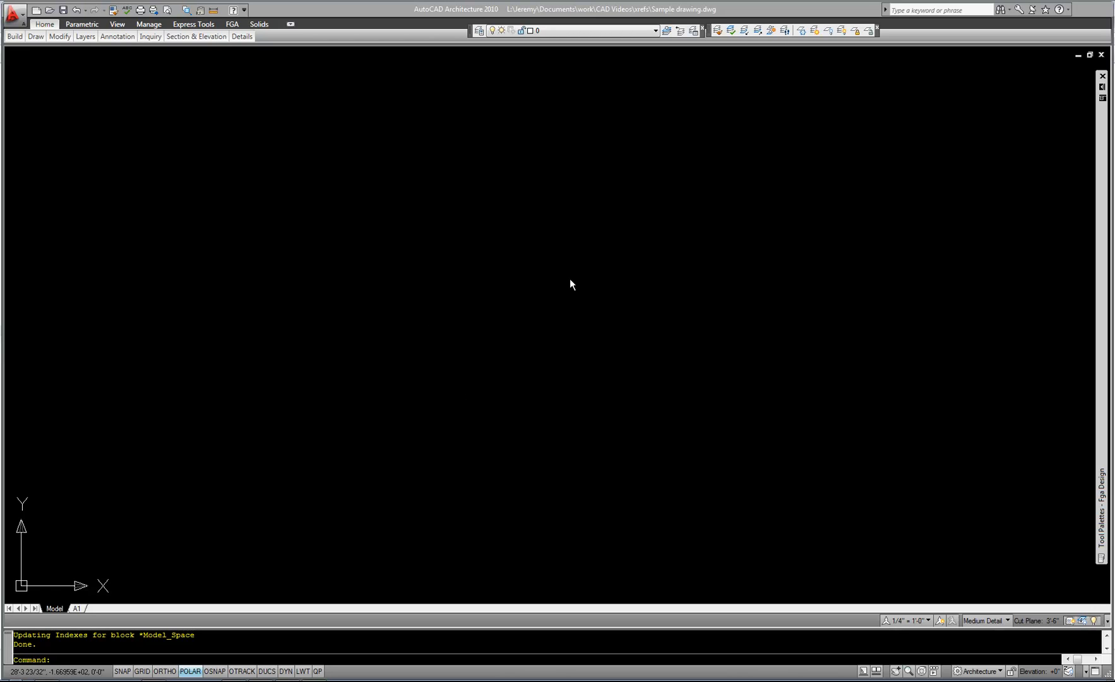
mouse_move(568, 184)
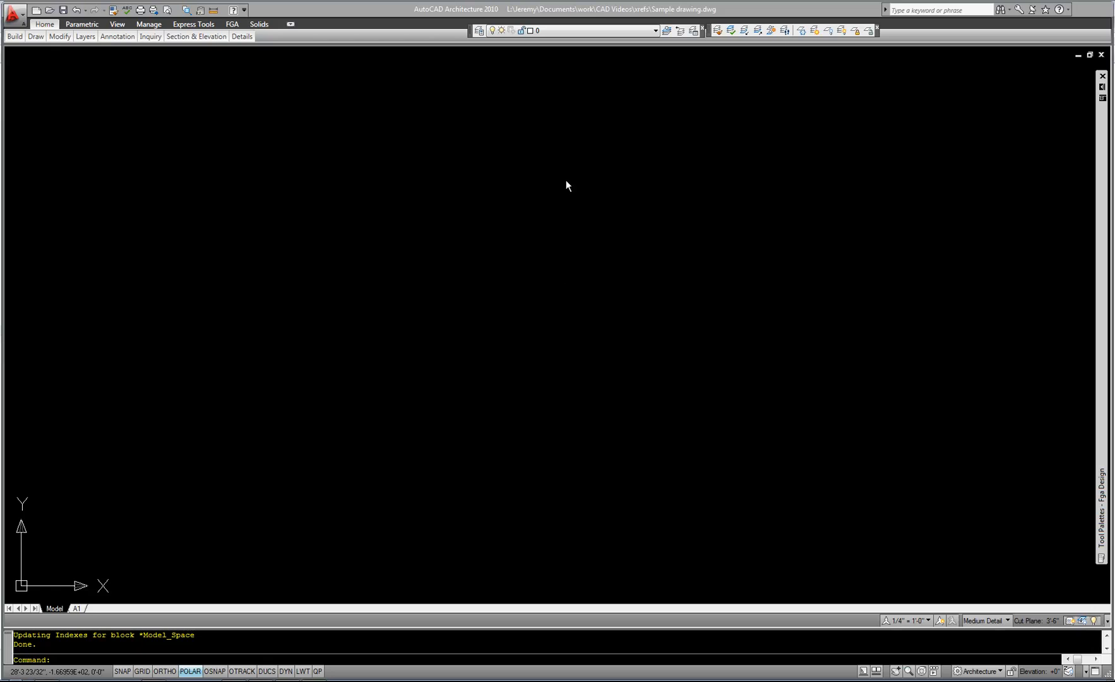
mouse_move(546, 201)
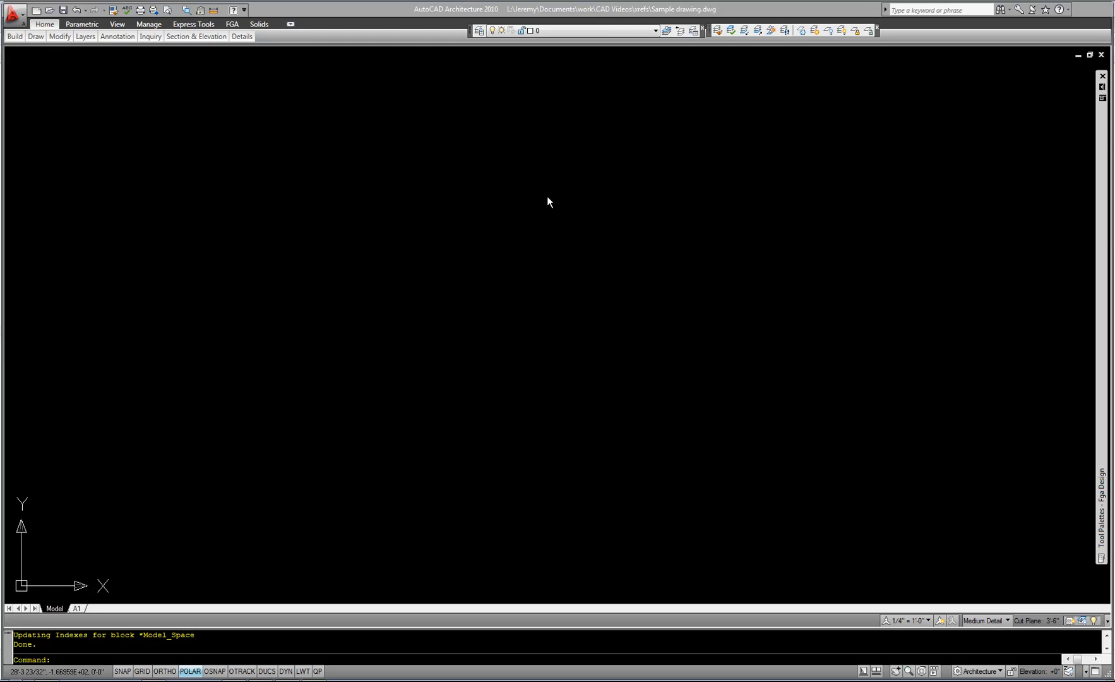
mouse_move(304, 499)
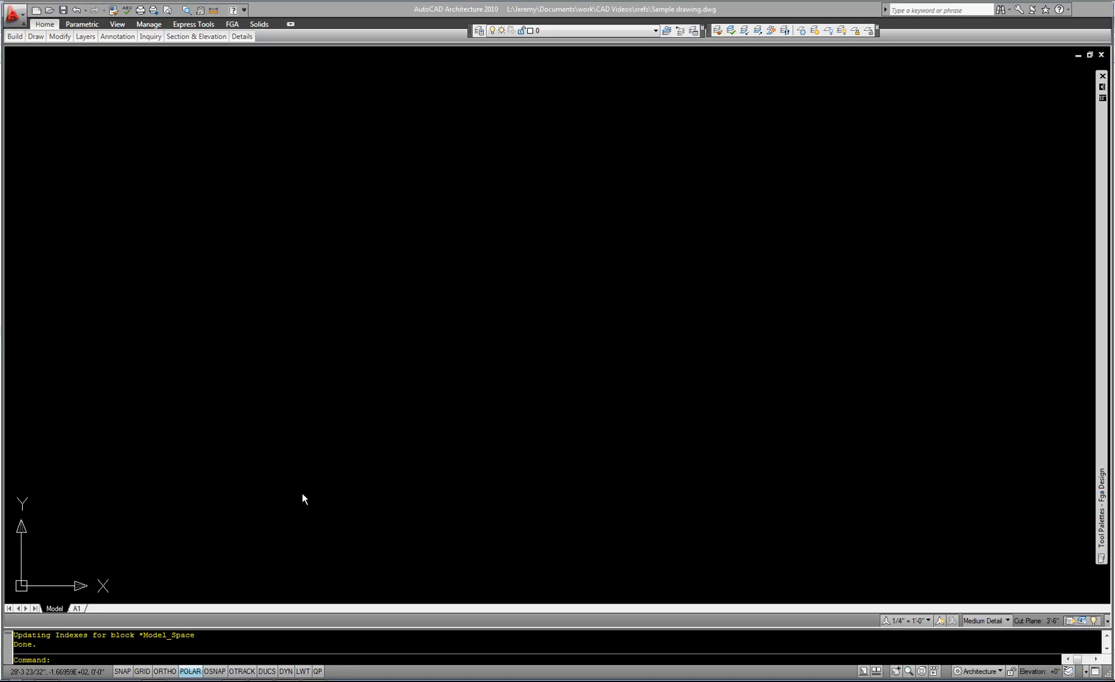
mouse_move(135, 581)
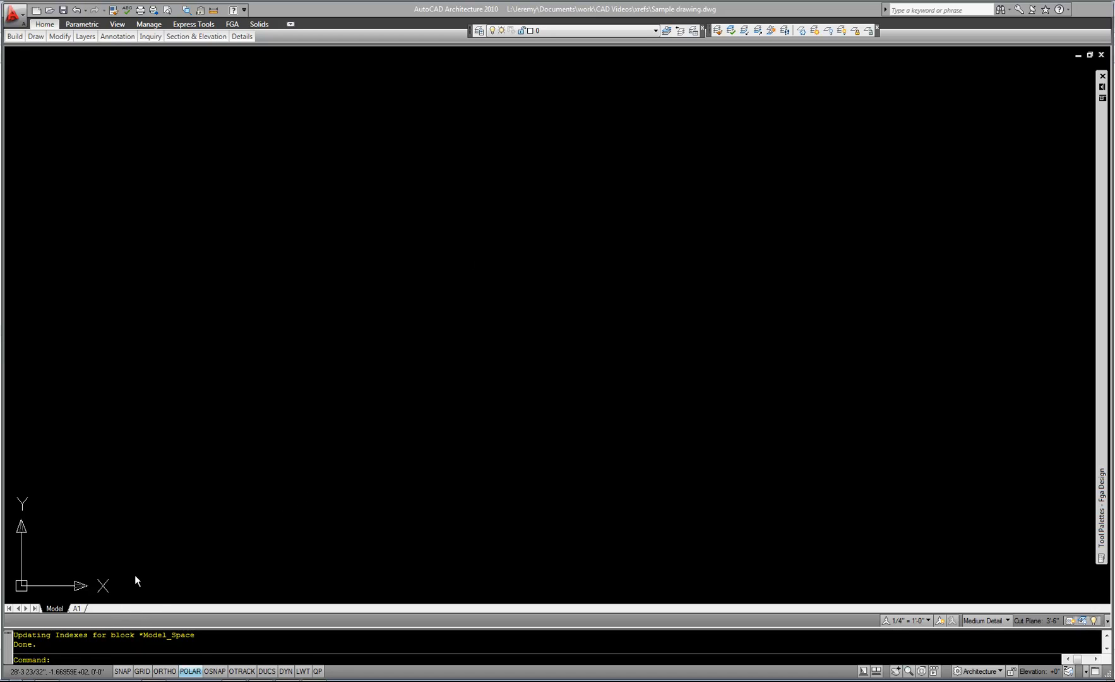
mouse_move(171, 553)
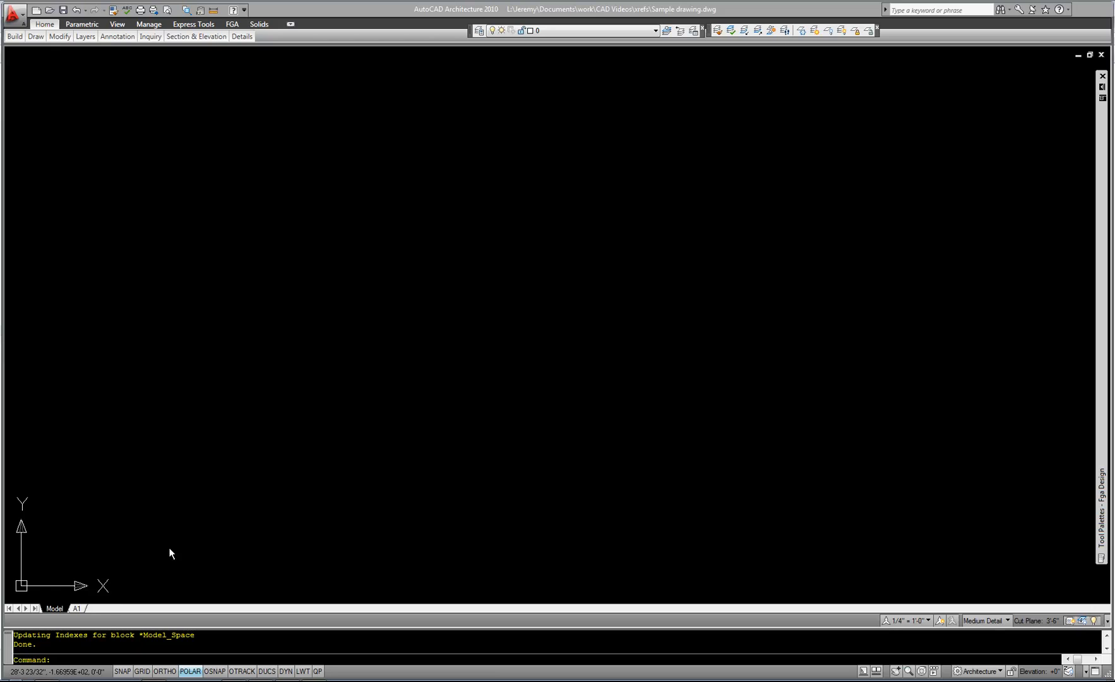
mouse_move(306, 486)
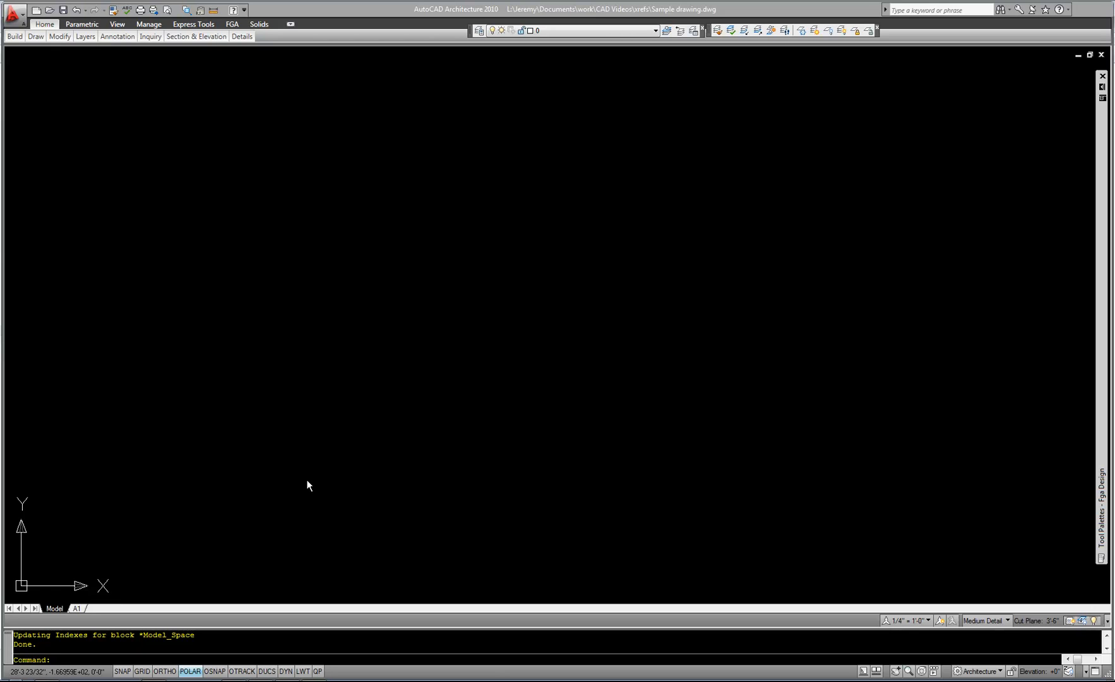
mouse_move(46, 593)
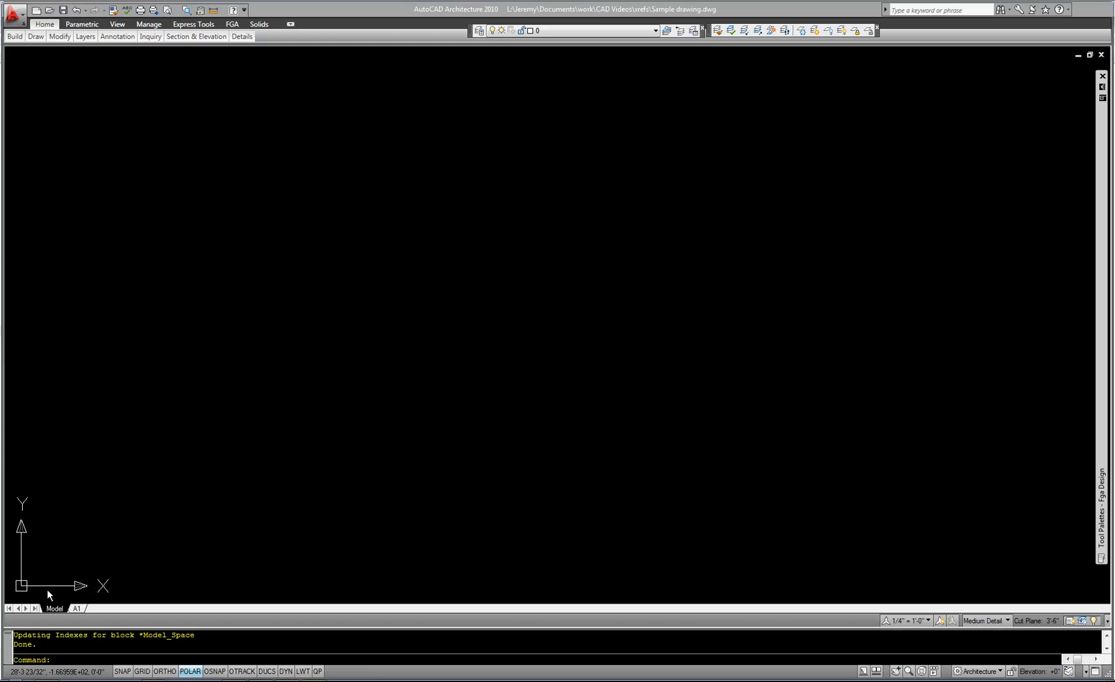
mouse_move(219, 519)
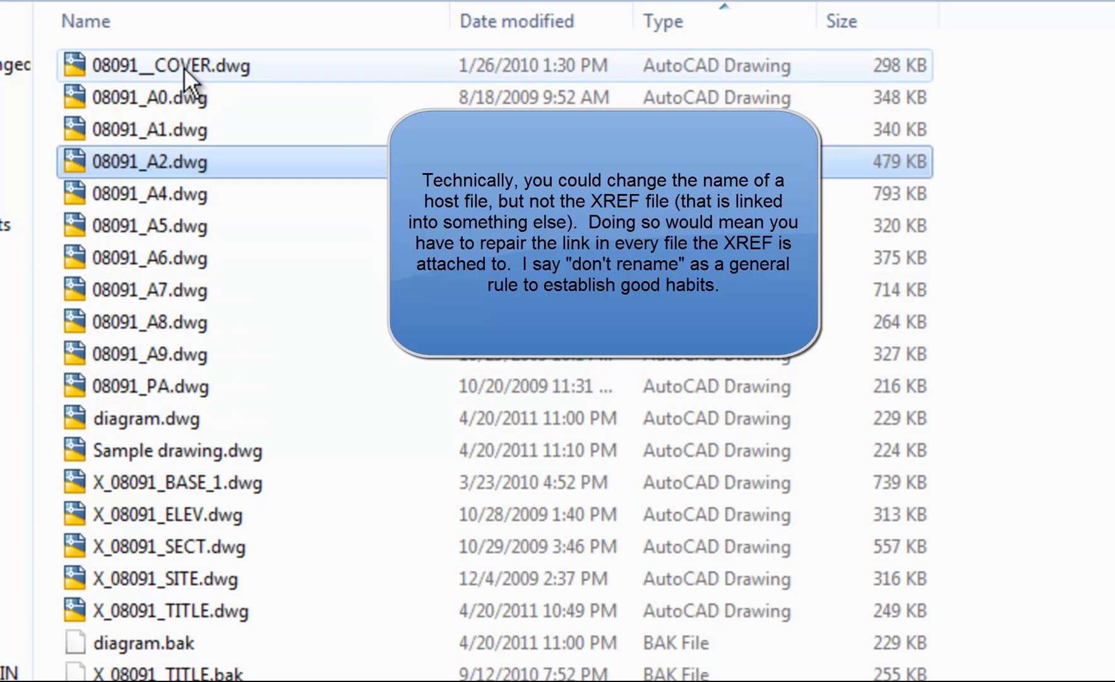
mouse_move(183, 462)
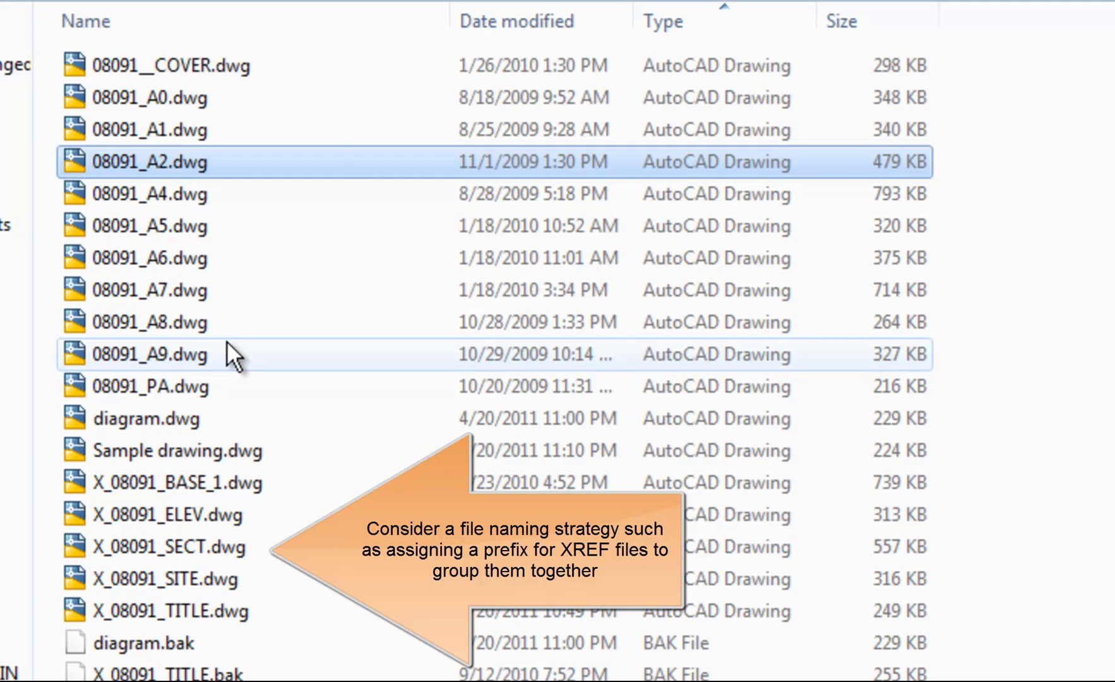
Show the Sample drawing entry's details in the External References palette (opened, 223 KB).
double_click(179, 450)
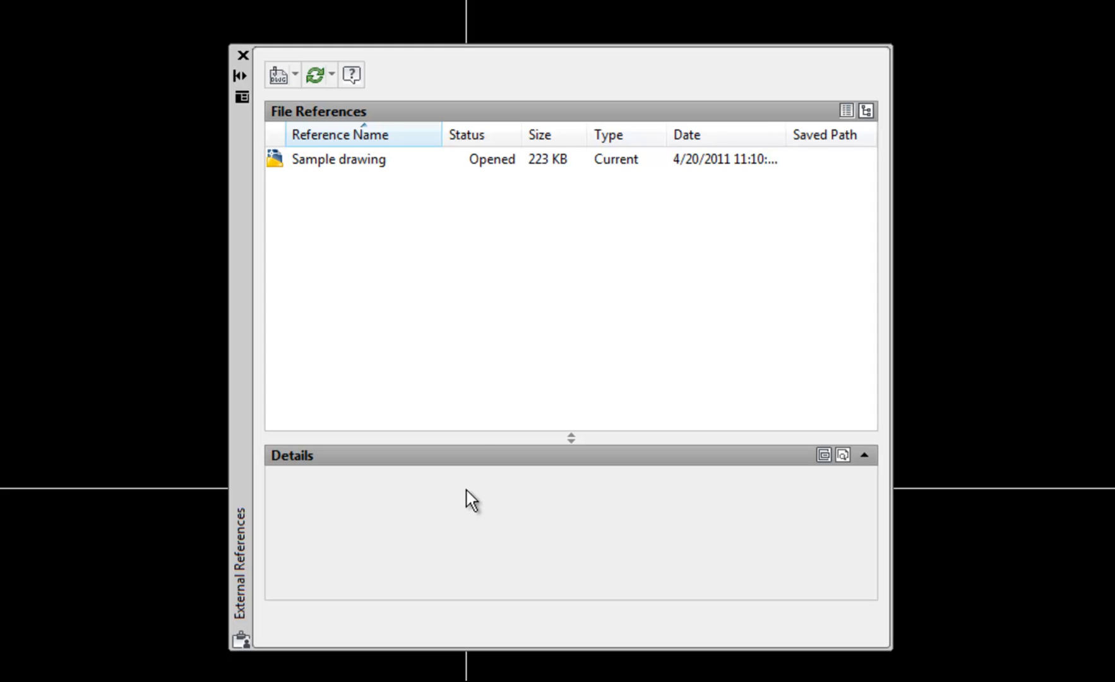
mouse_move(357, 169)
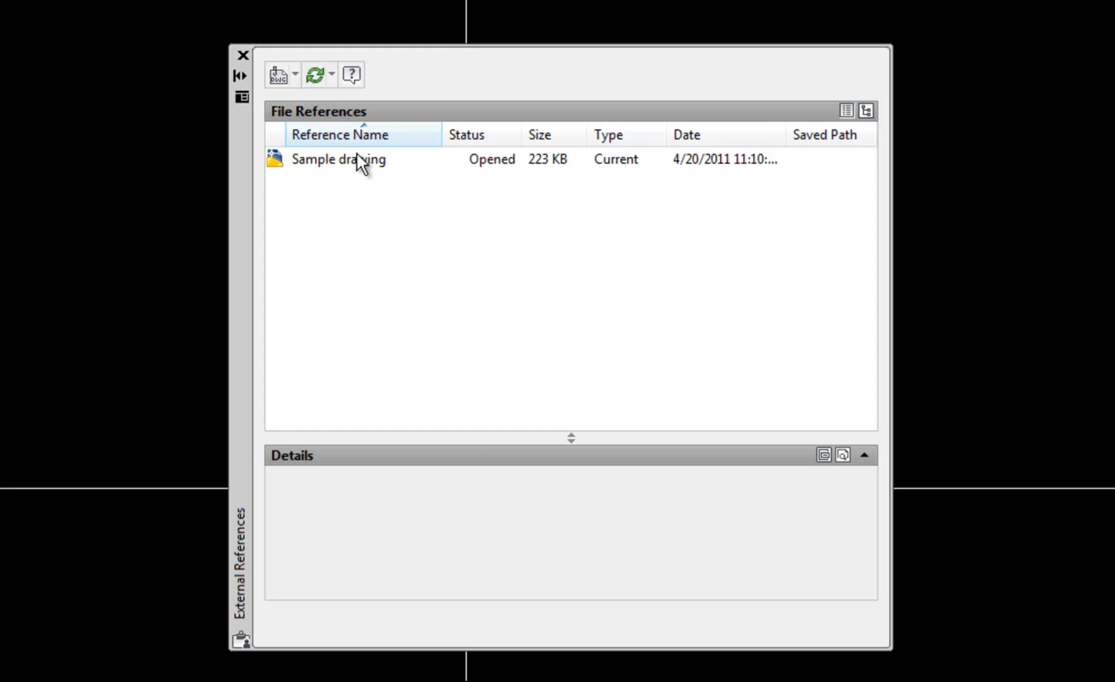
mouse_move(398, 170)
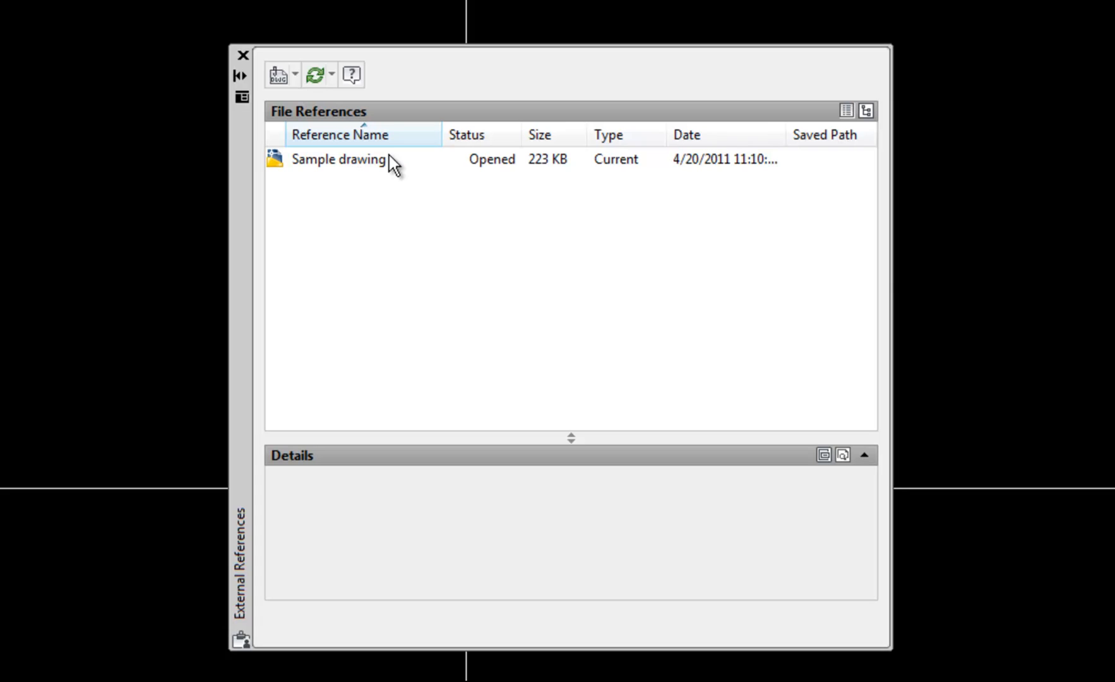
mouse_move(338, 172)
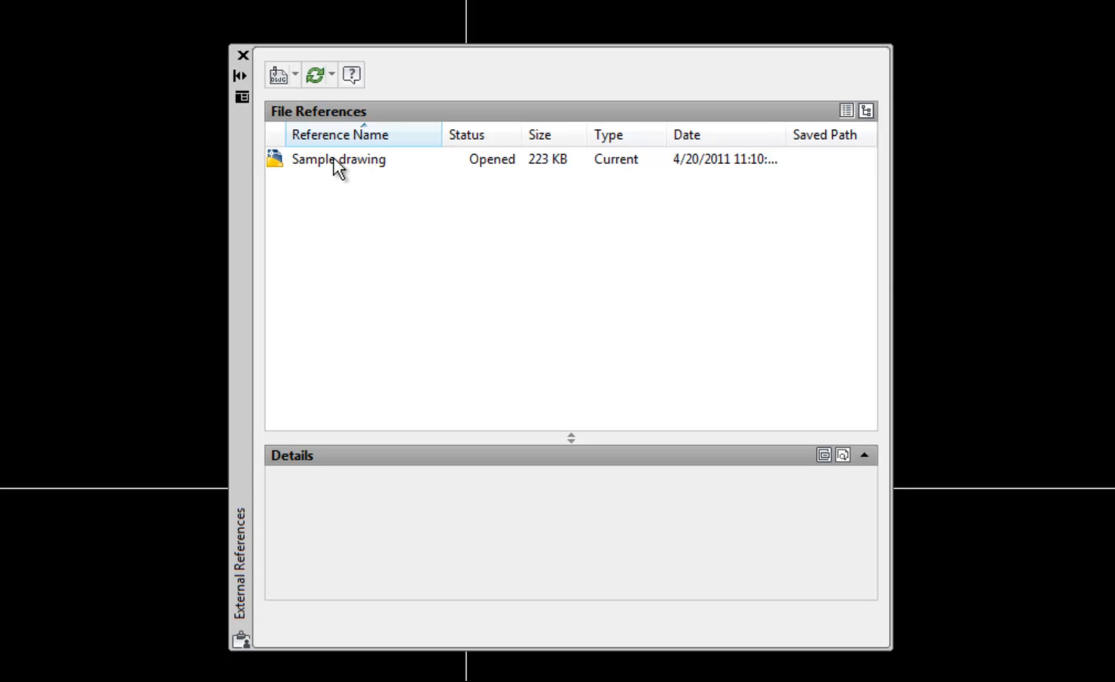
left_click(323, 159)
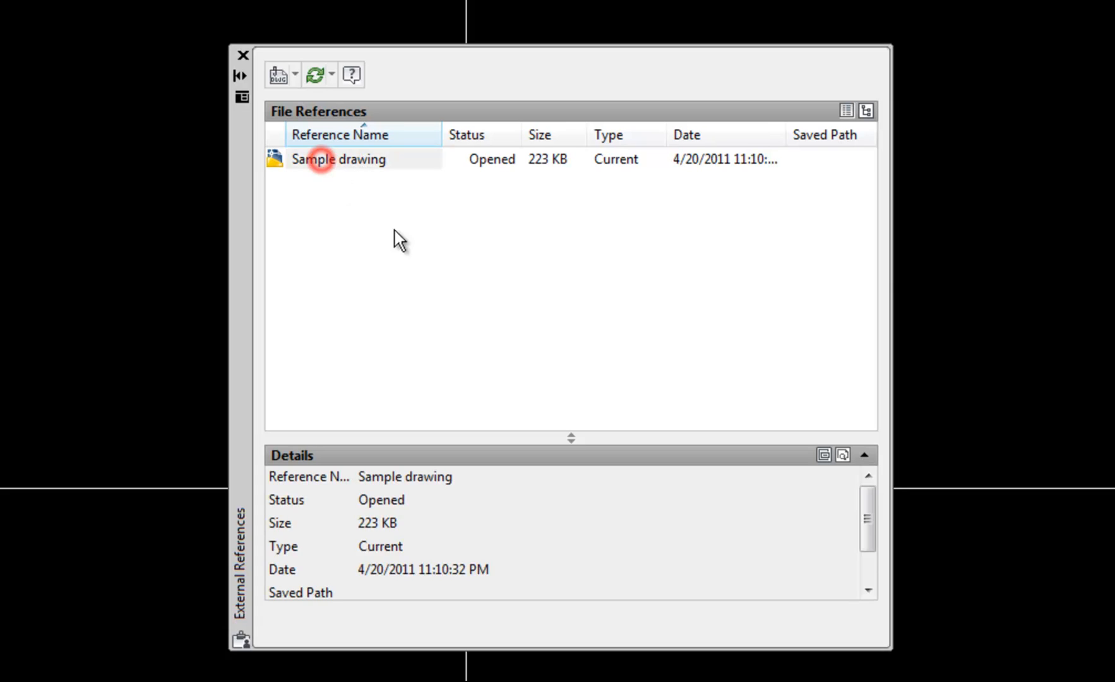
left_click(338, 159)
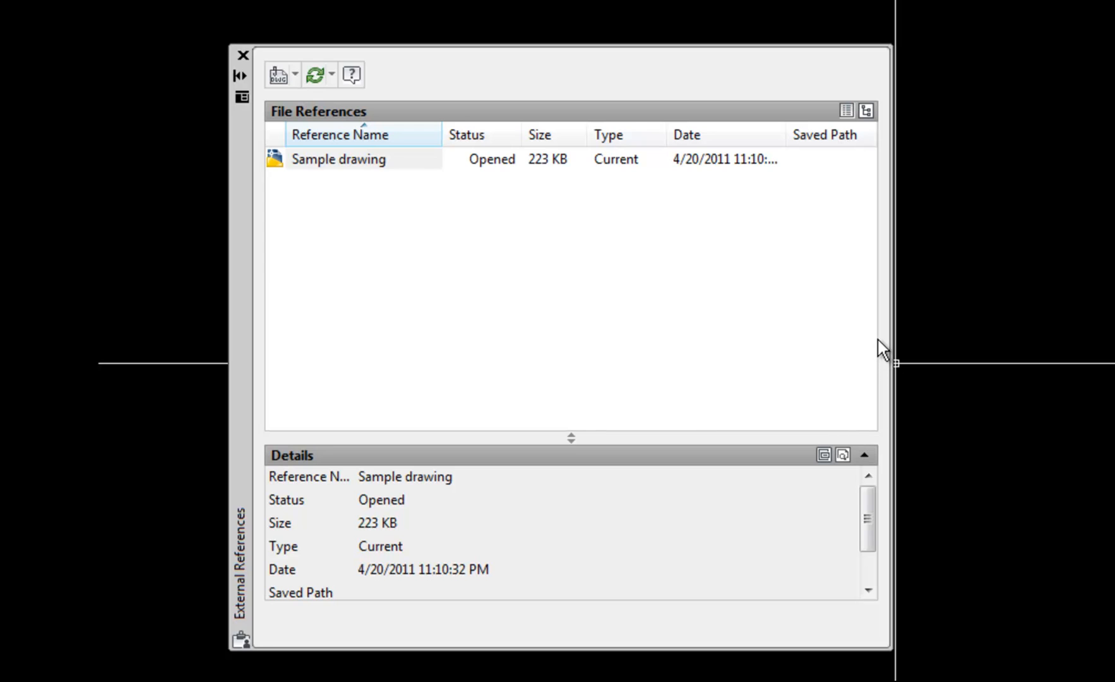
mouse_move(567, 225)
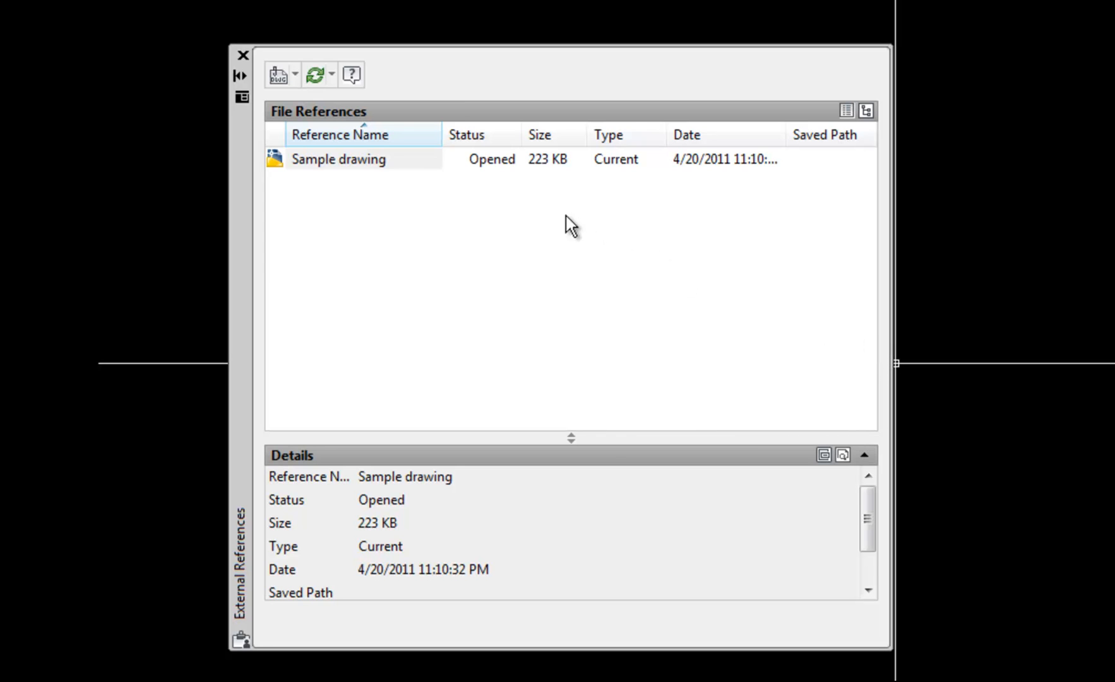
mouse_move(364, 245)
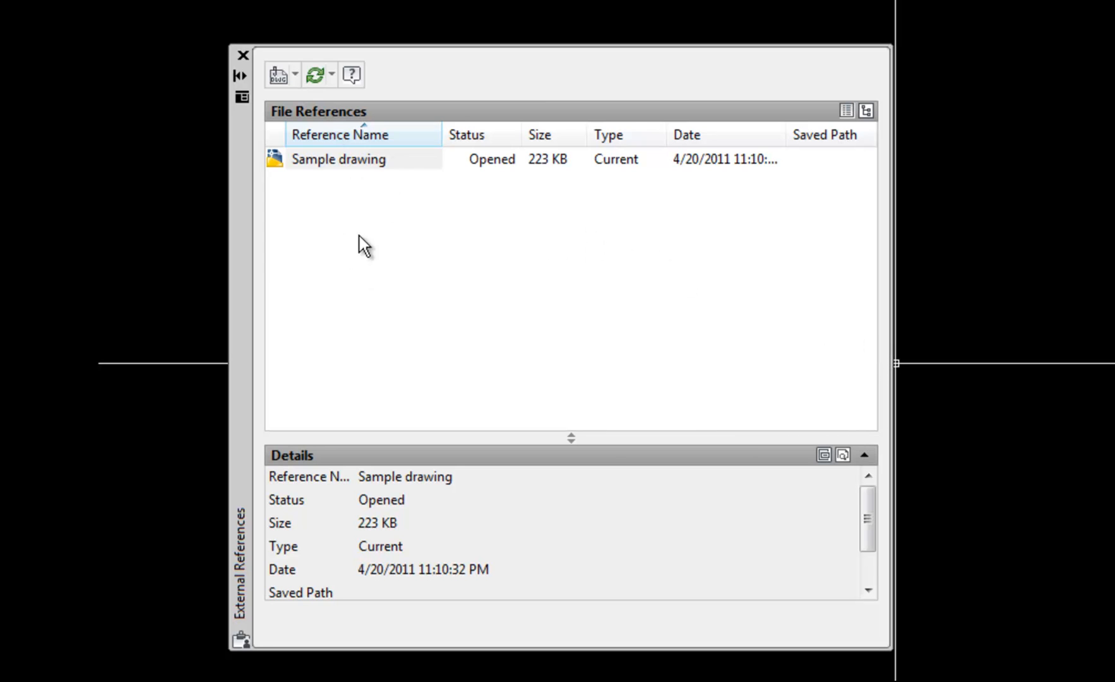
mouse_move(374, 300)
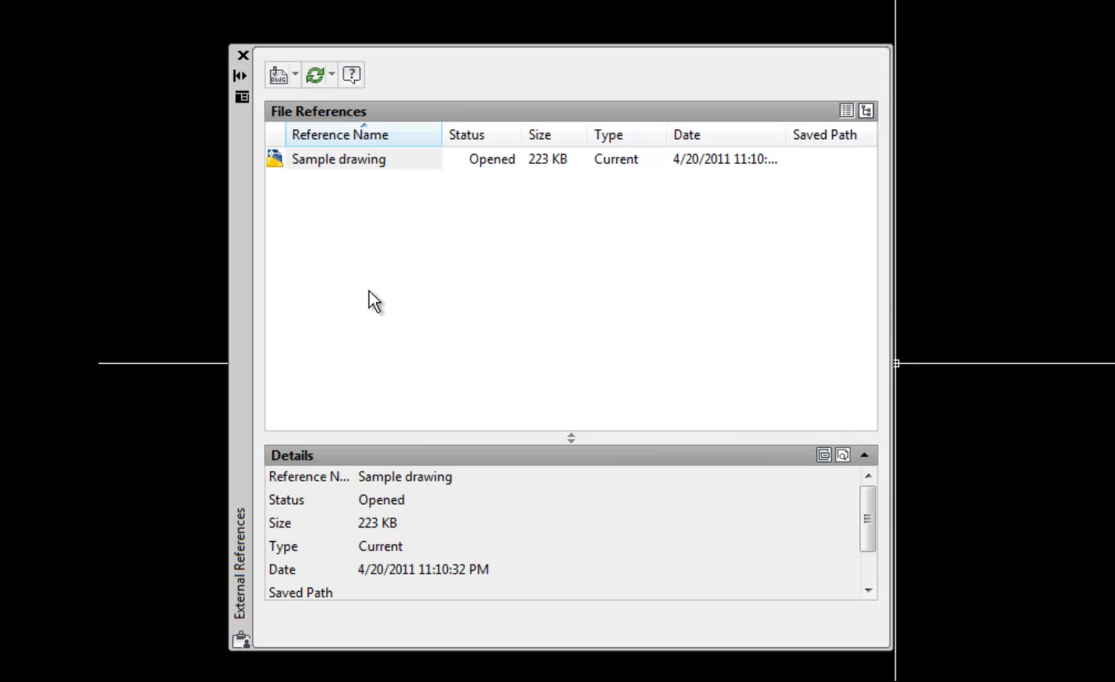
mouse_move(359, 107)
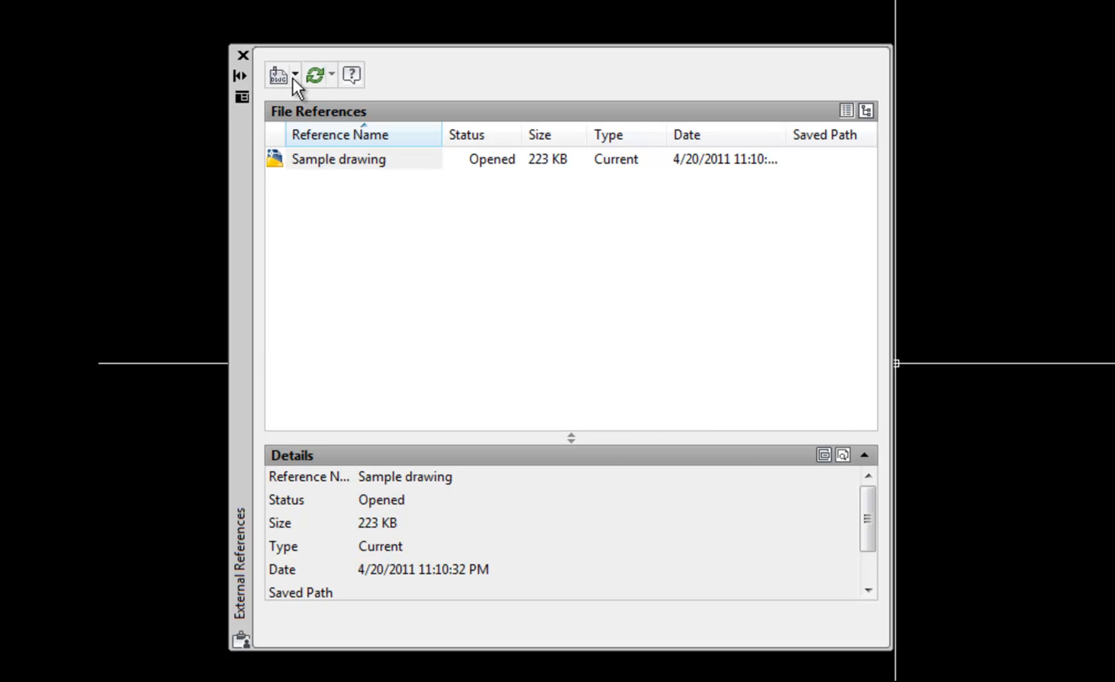
List the attachable reference types: DWG, Image, DWF, DGN and PDF.
left_click(295, 73)
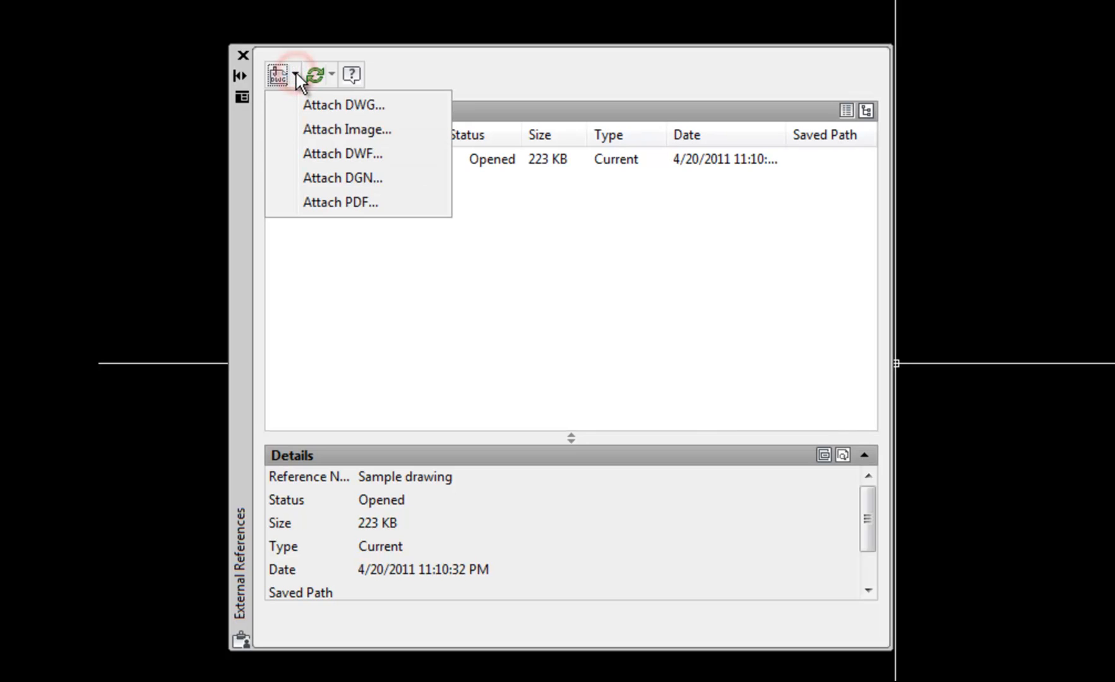
mouse_move(331, 137)
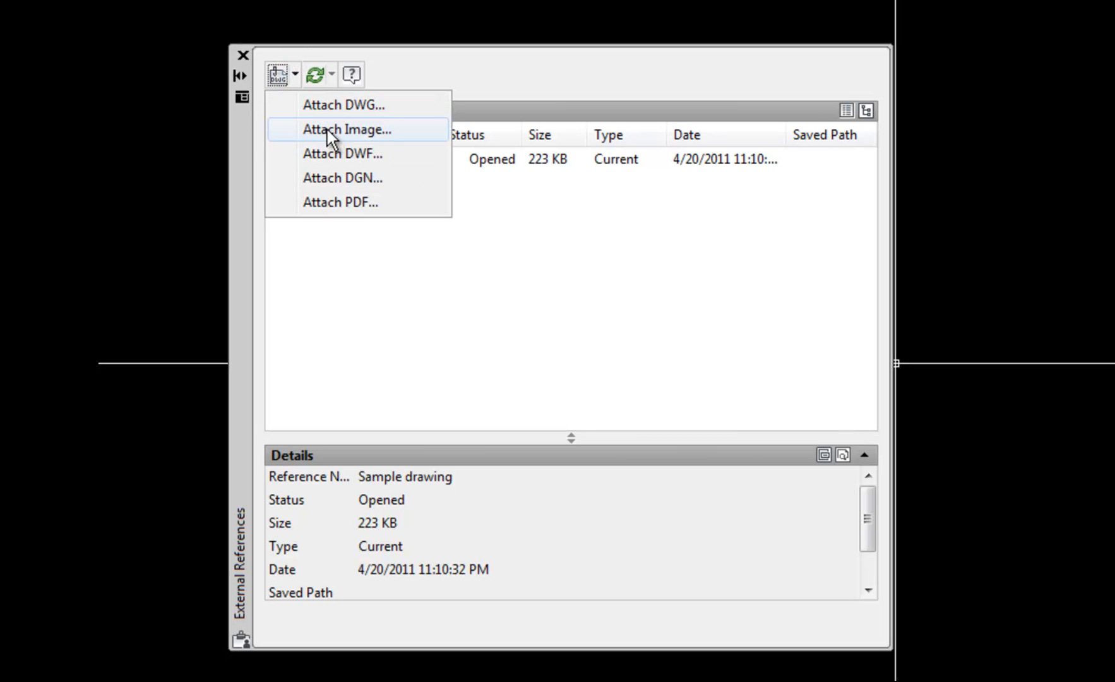
mouse_move(362, 134)
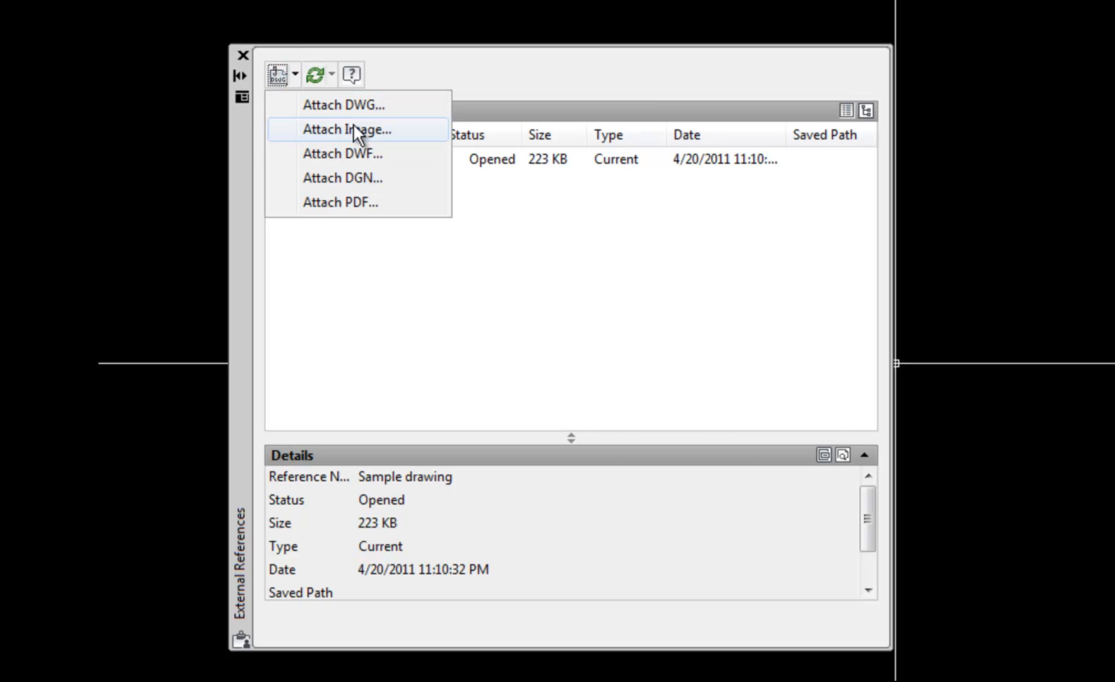
mouse_move(379, 209)
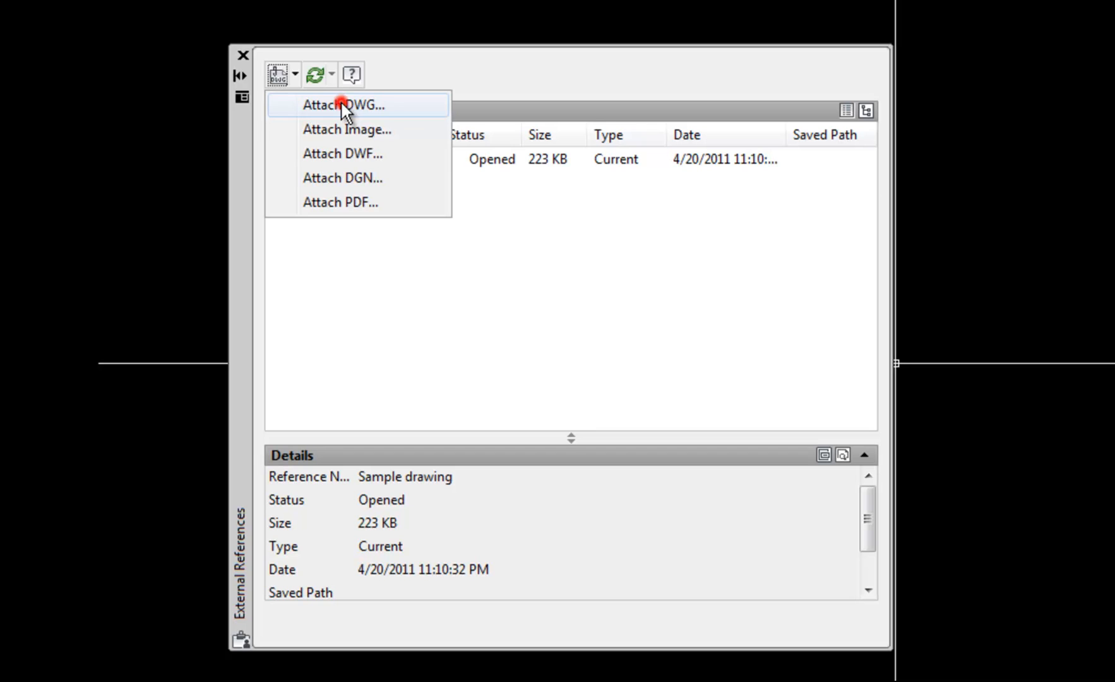
Choose Attach DWG and select X_08091_BASE_1.dwg from the xrefs folder.
left_click(346, 105)
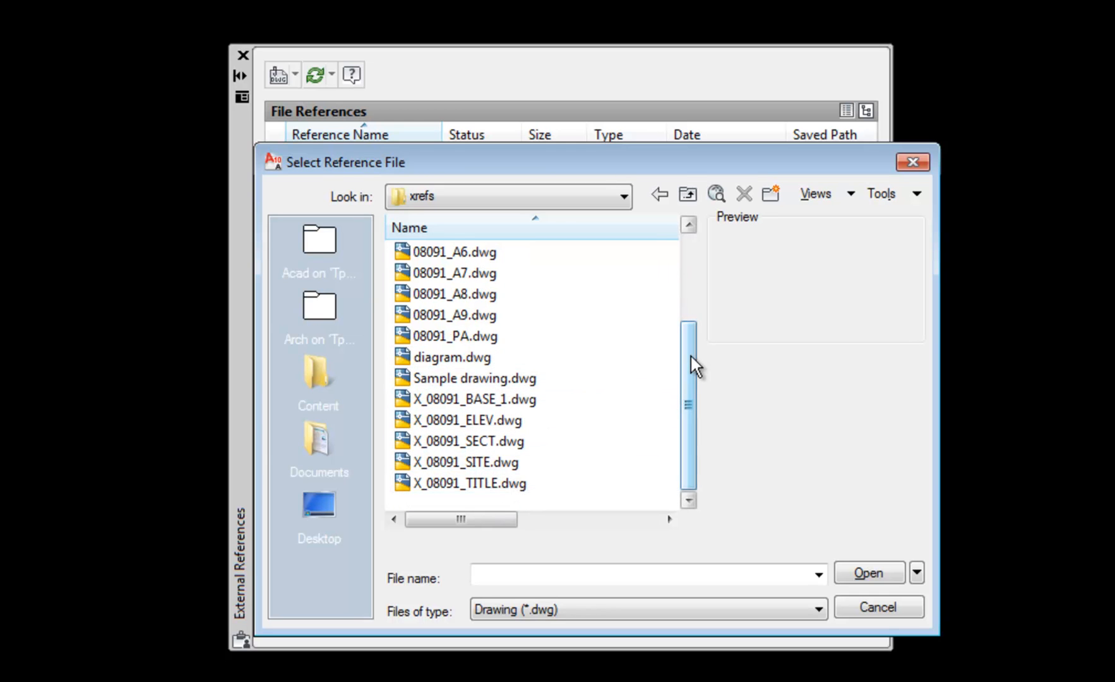
left_click(470, 399)
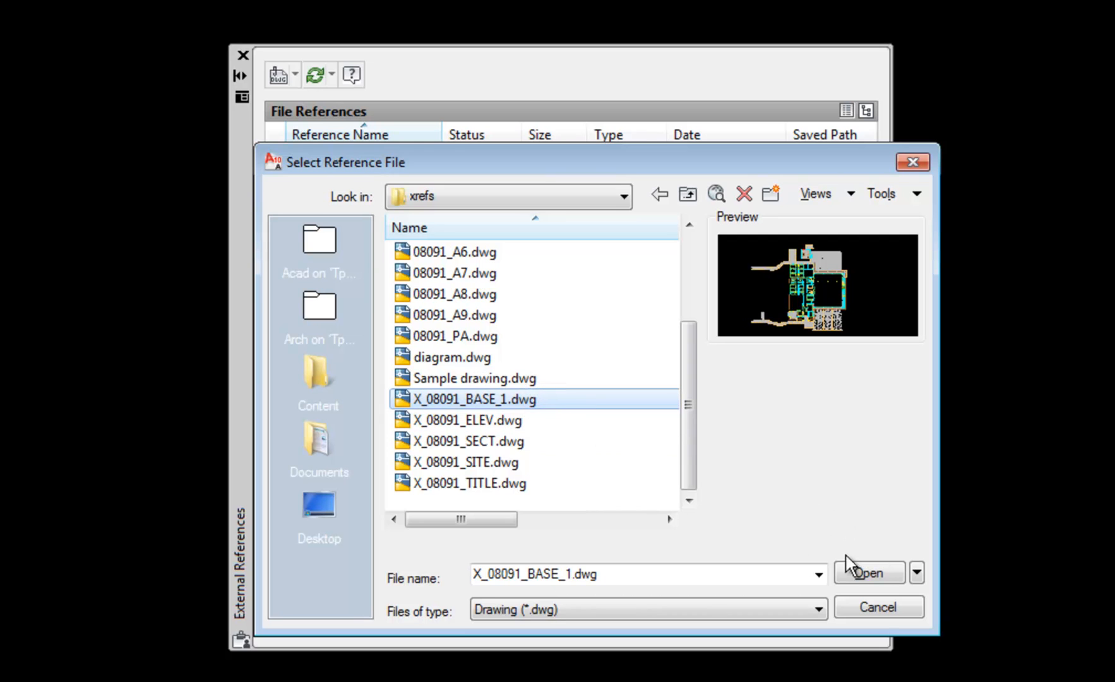
left_click(869, 572)
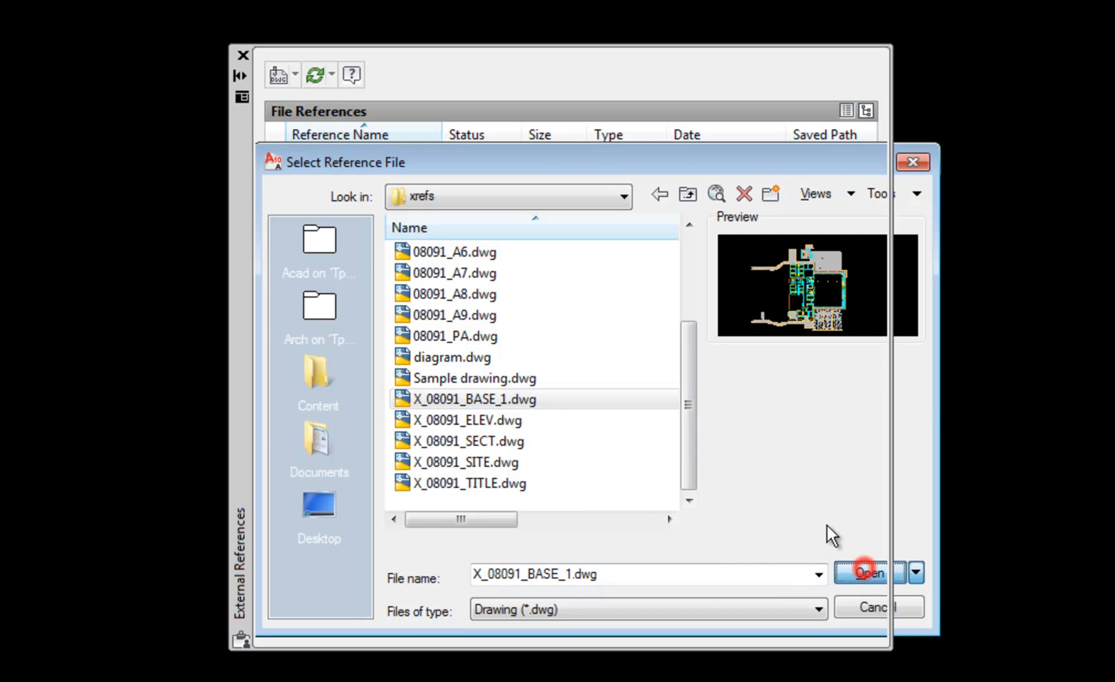
Review scale 1.00 and insertion 0,0,0 for X_08091_BASE_1, keeping the Relative path type.
left_click(869, 572)
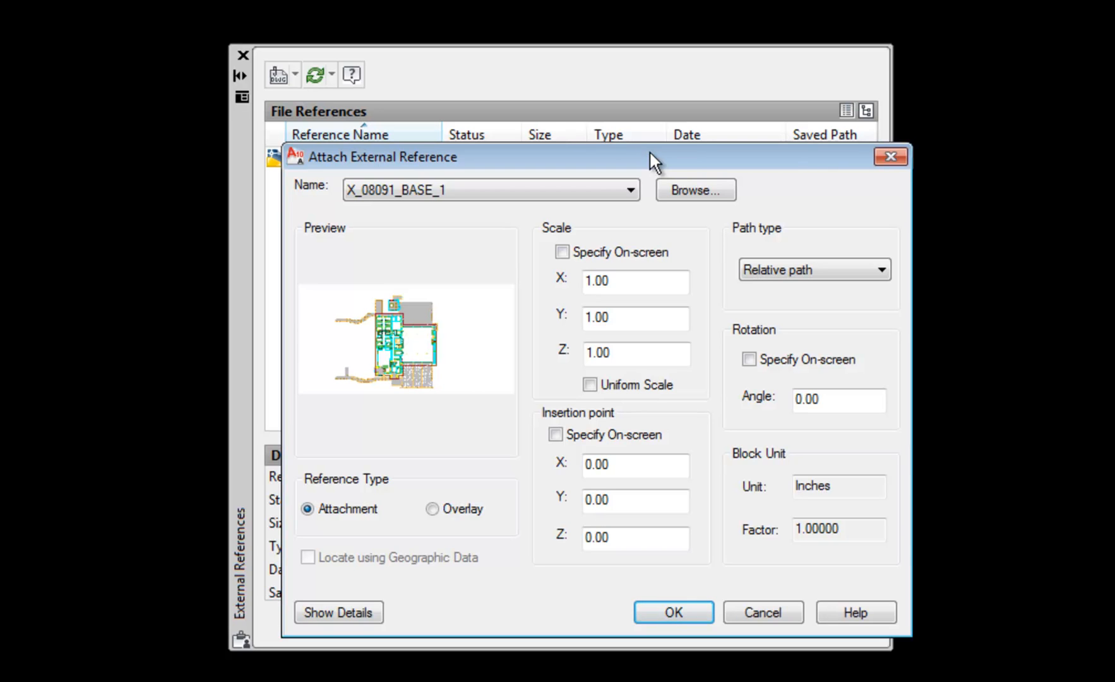
mouse_move(555, 419)
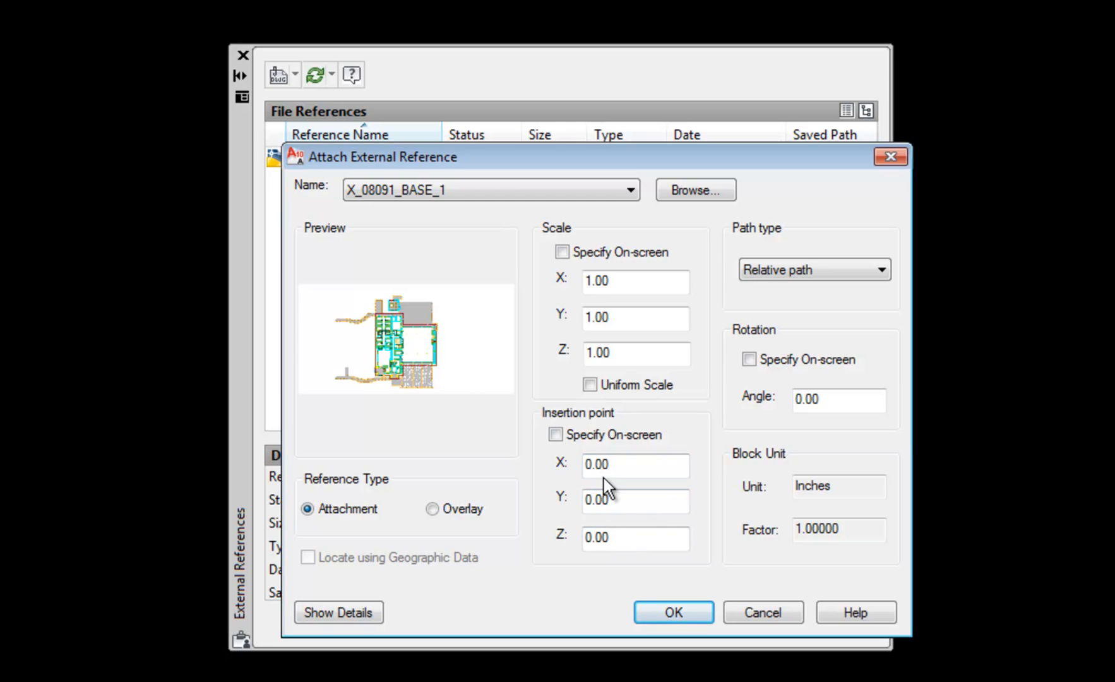
left_click(635, 465)
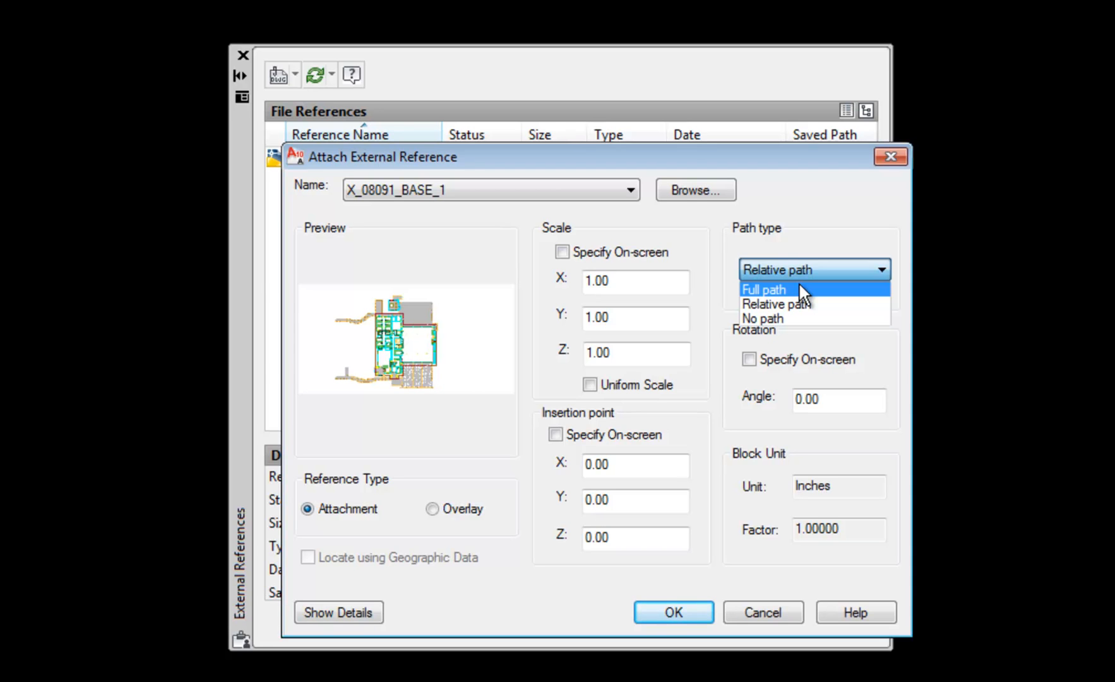
mouse_move(803, 303)
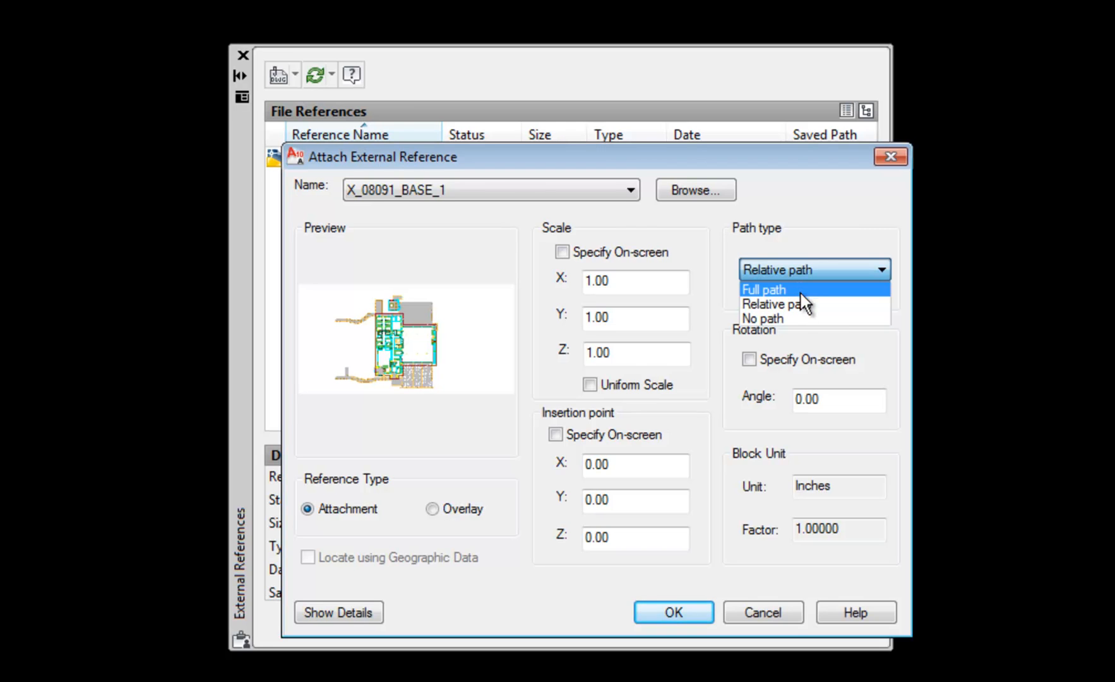
left_click(776, 303)
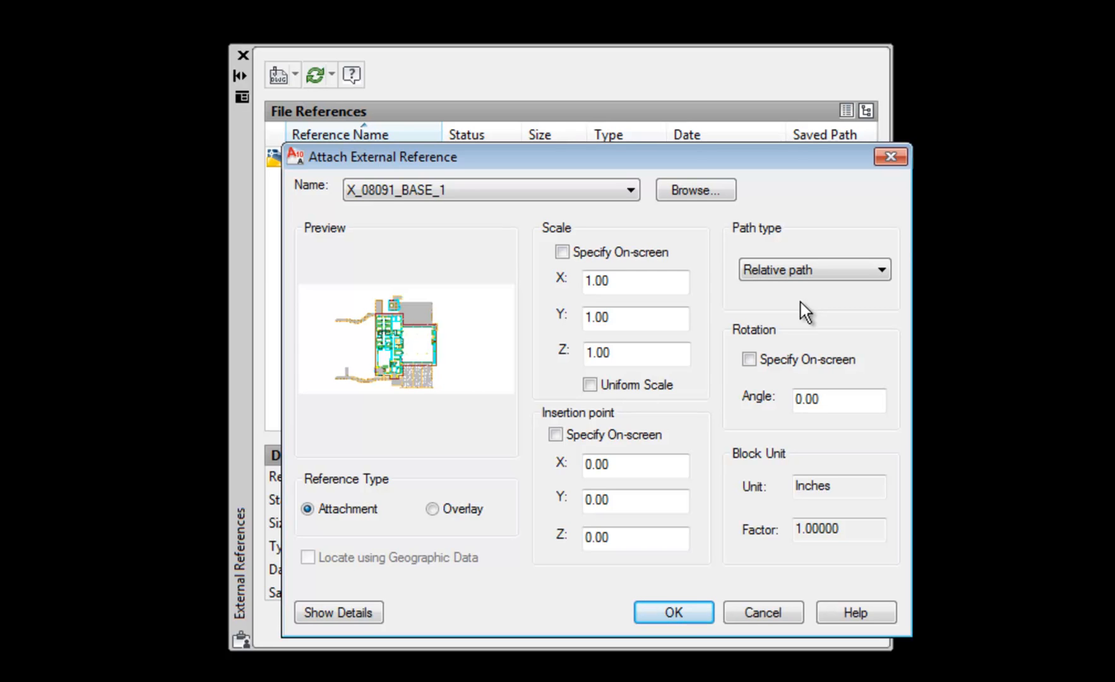
mouse_move(802, 273)
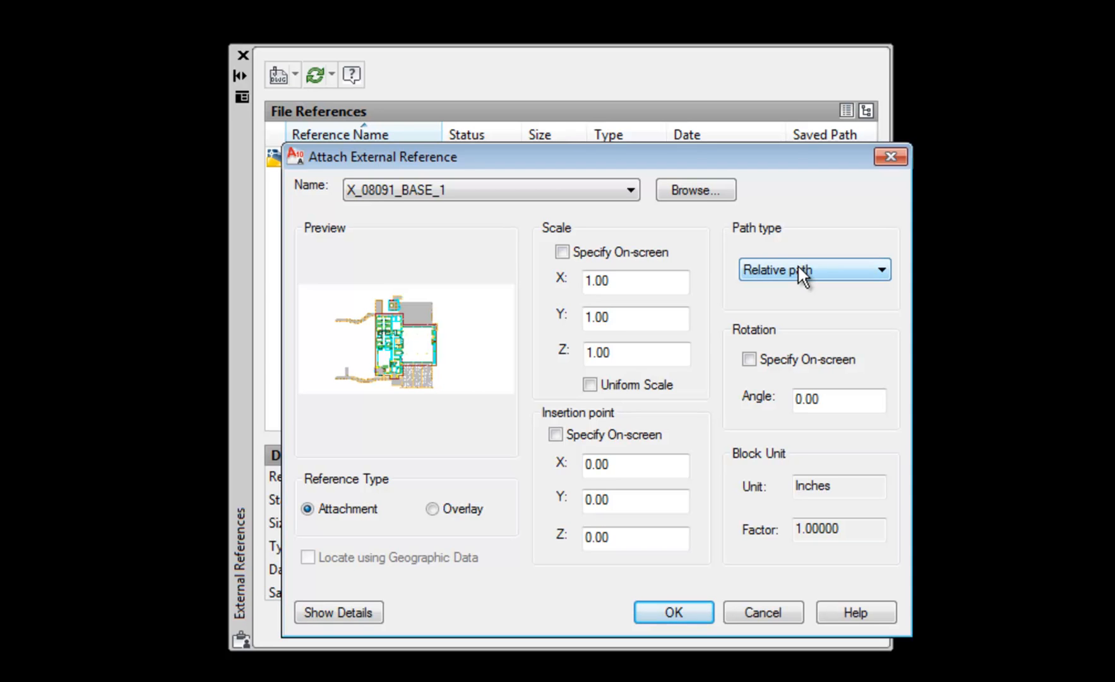
mouse_move(802, 280)
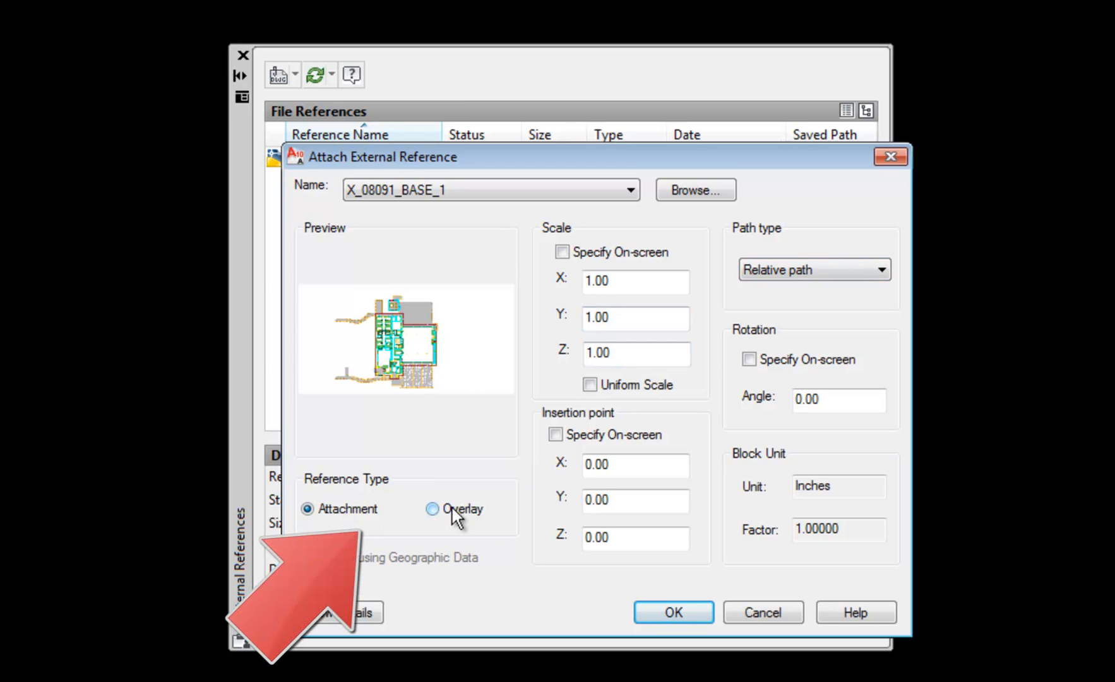
Set the reference type to Overlay and confirm attaching X_08091_BASE_1.
left_click(433, 509)
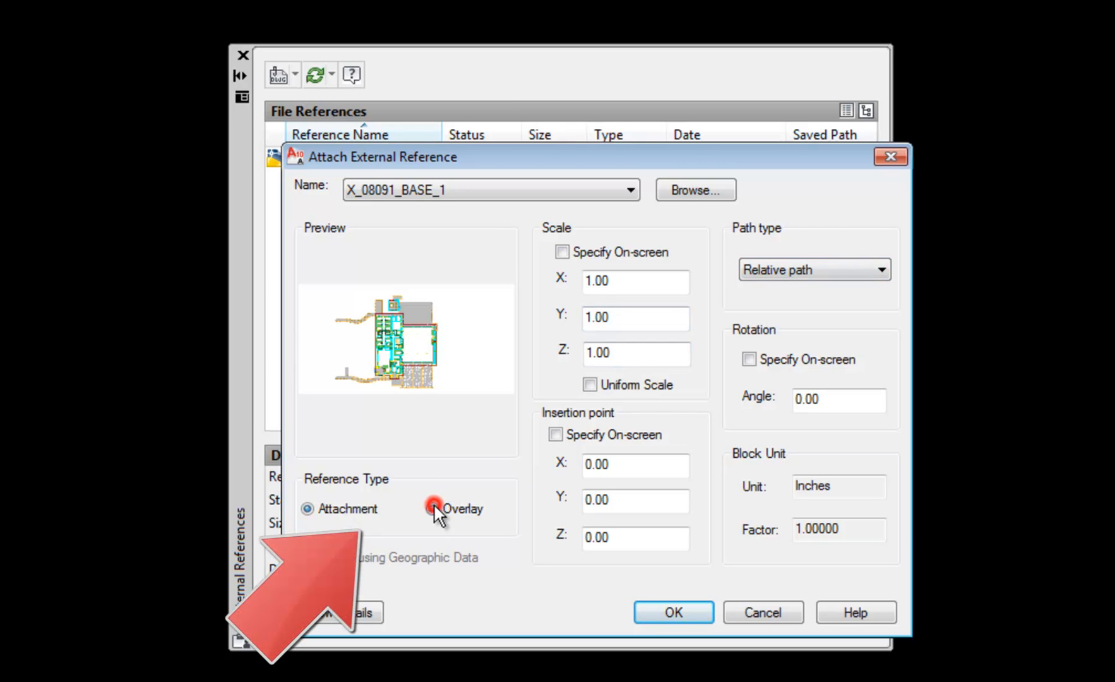
left_click(433, 507)
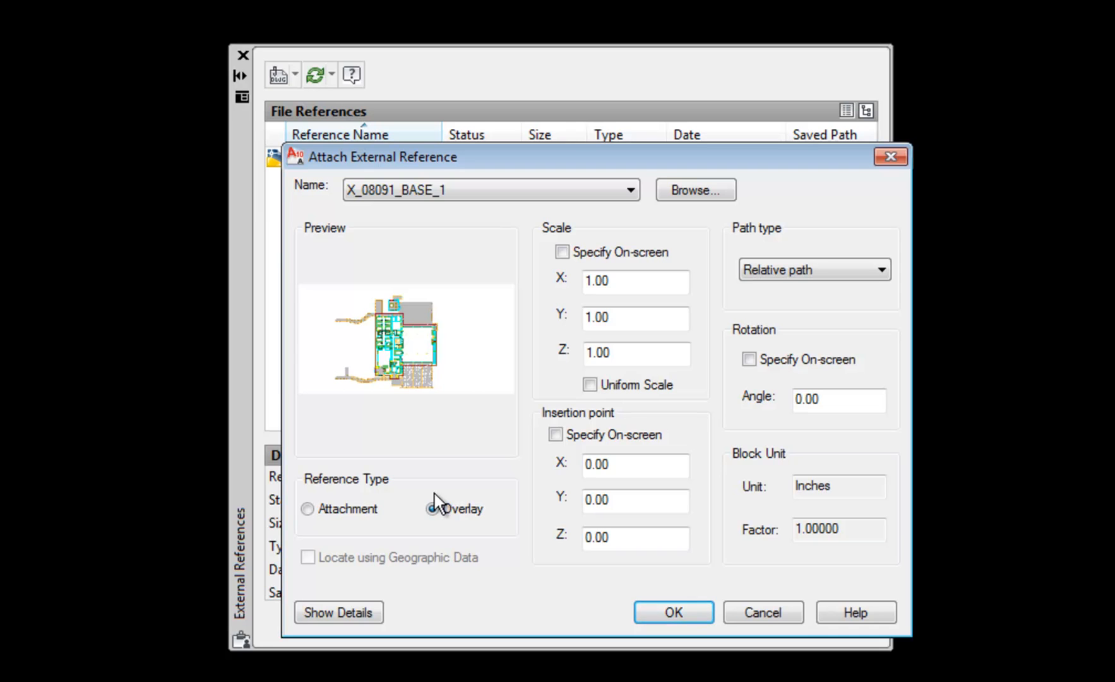
left_click(433, 509)
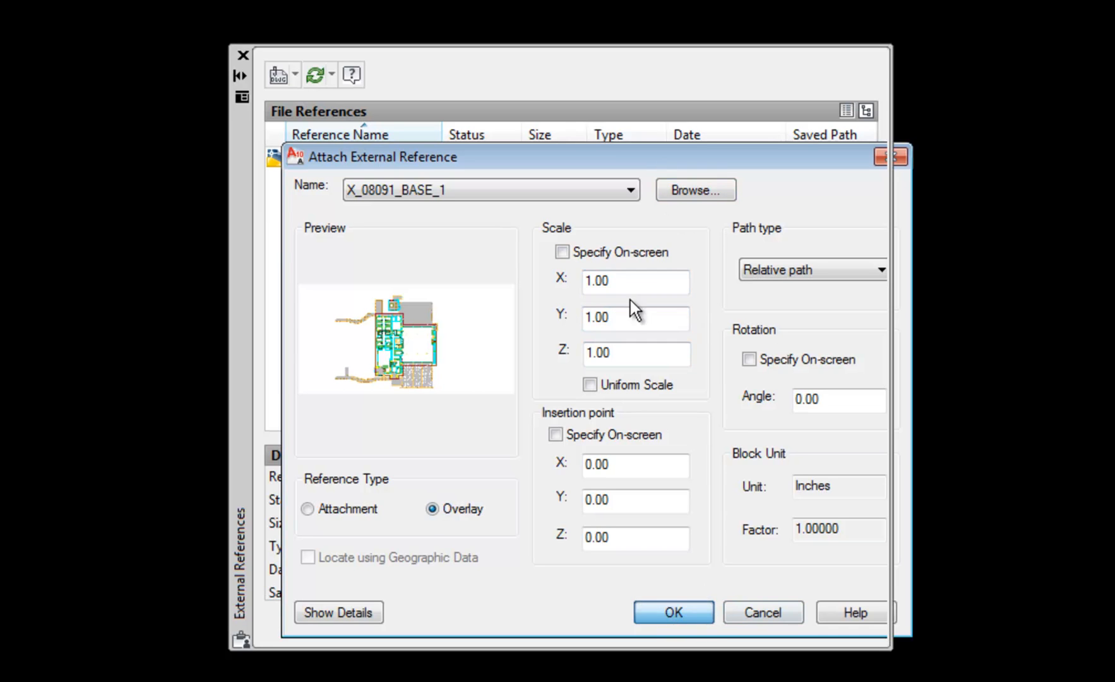
Inspect the nested X_08091_BASE_1|s1.2 reference reported as not found, then deselect it.
left_click(673, 613)
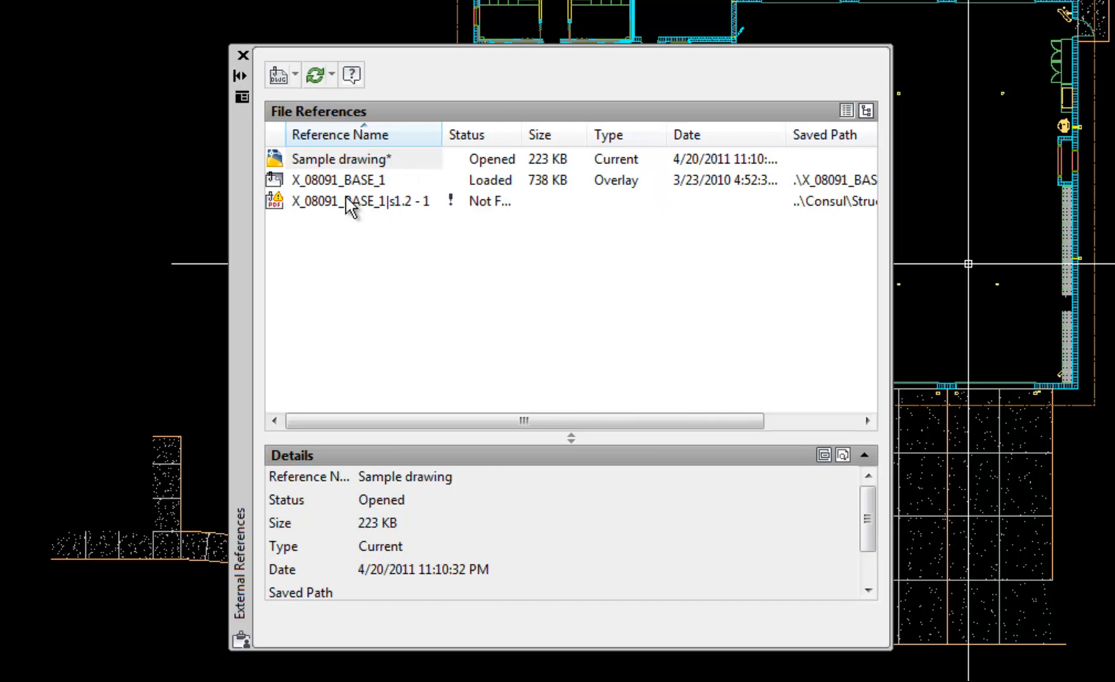
left_click(353, 201)
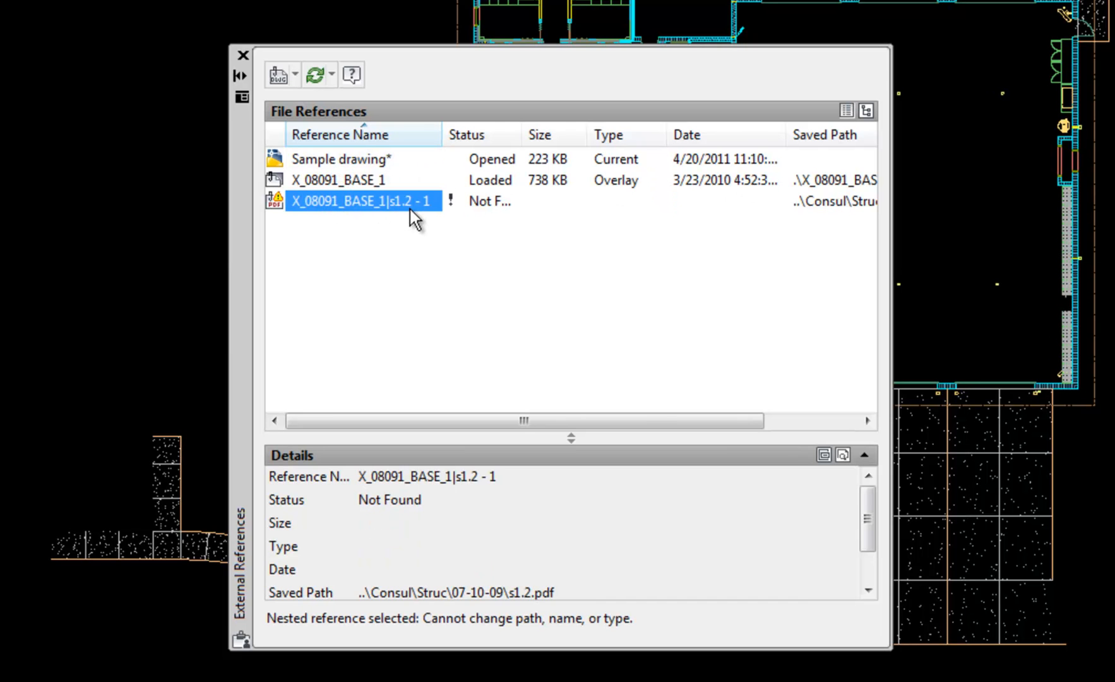
mouse_move(548, 244)
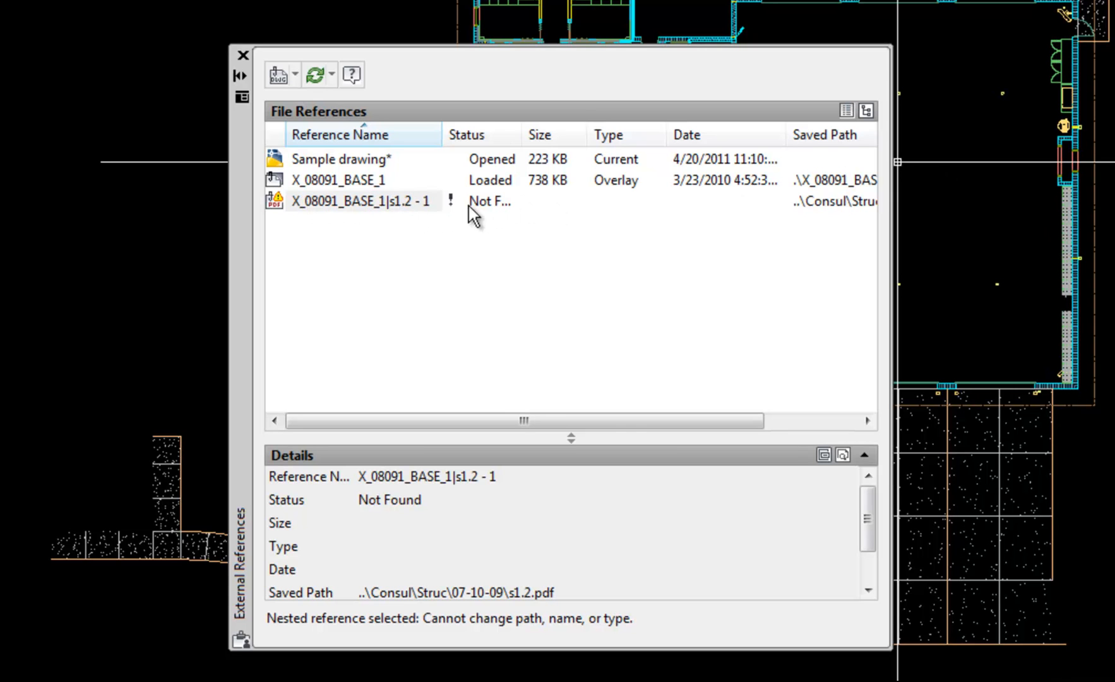
left_click(351, 179)
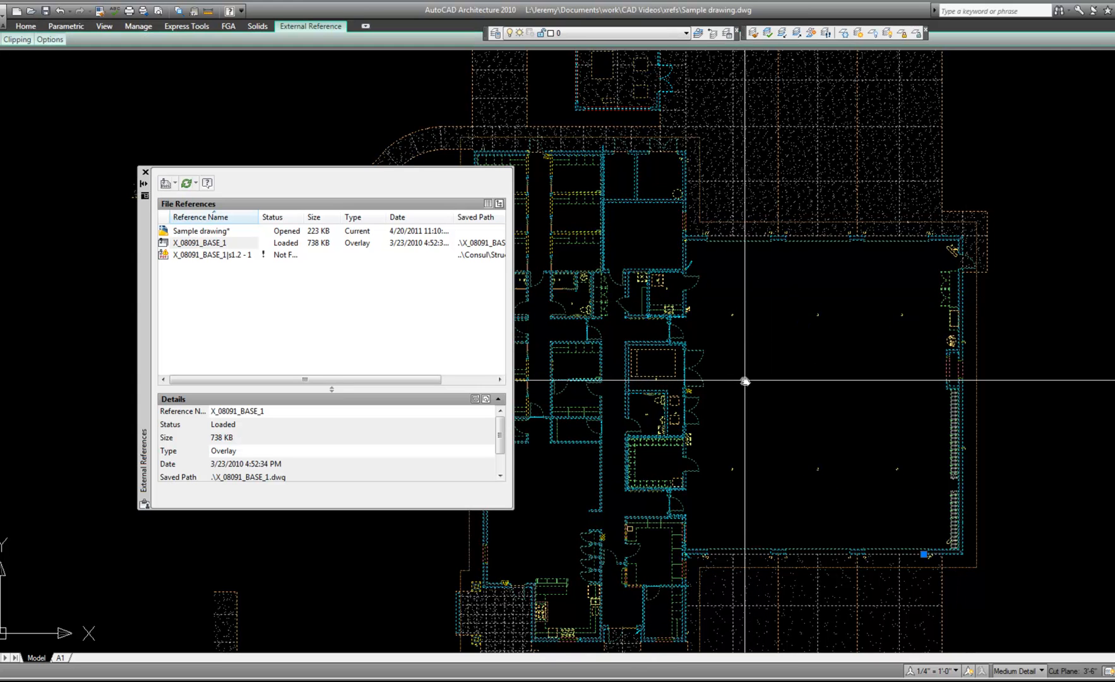
mouse_move(755, 353)
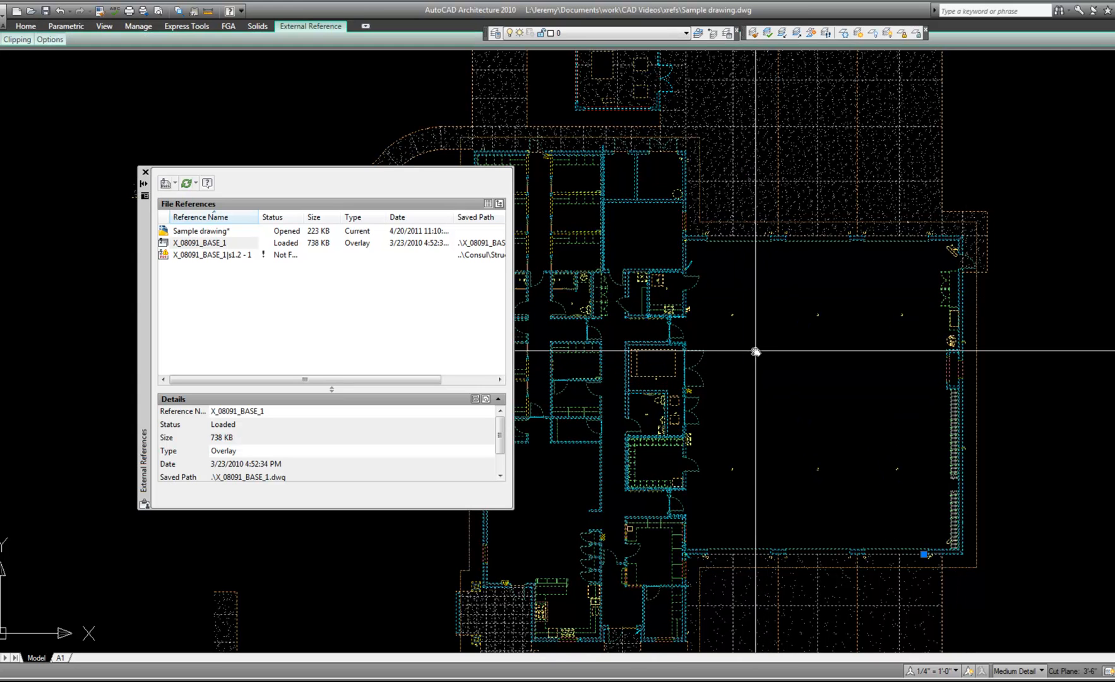
mouse_move(758, 346)
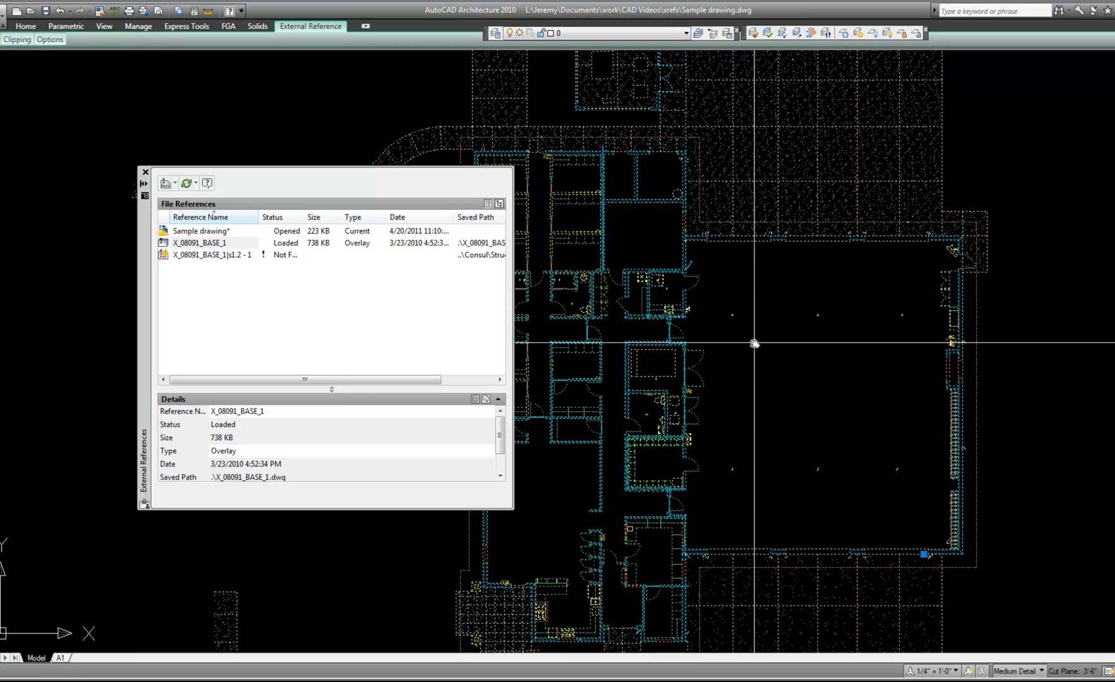
mouse_move(752, 342)
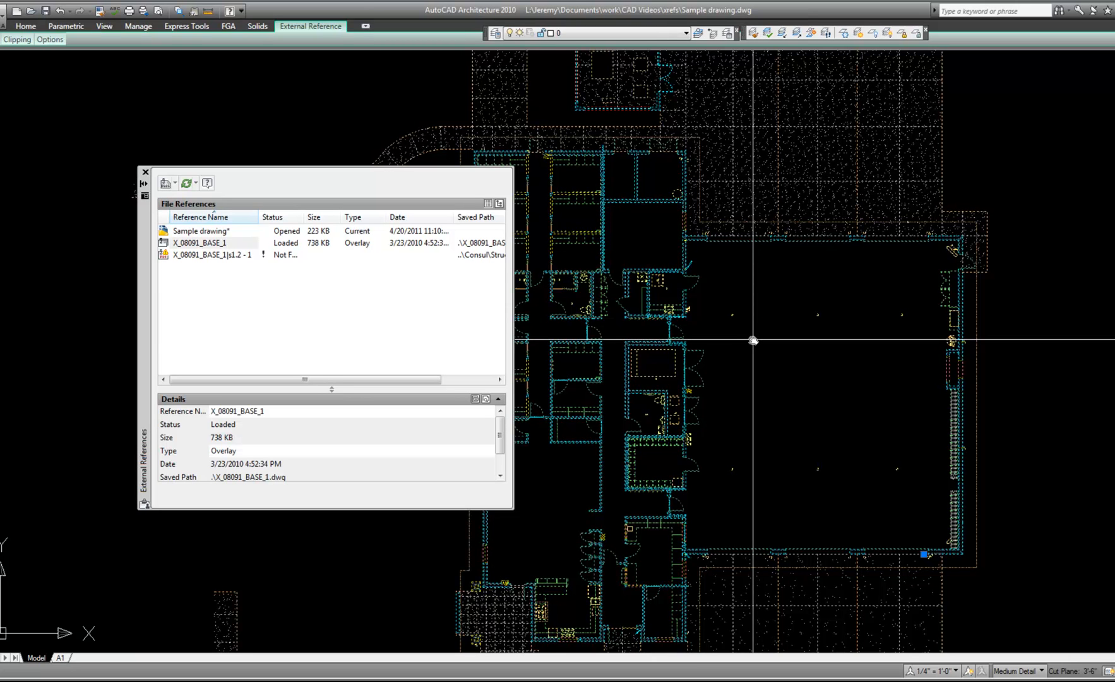
mouse_move(543, 512)
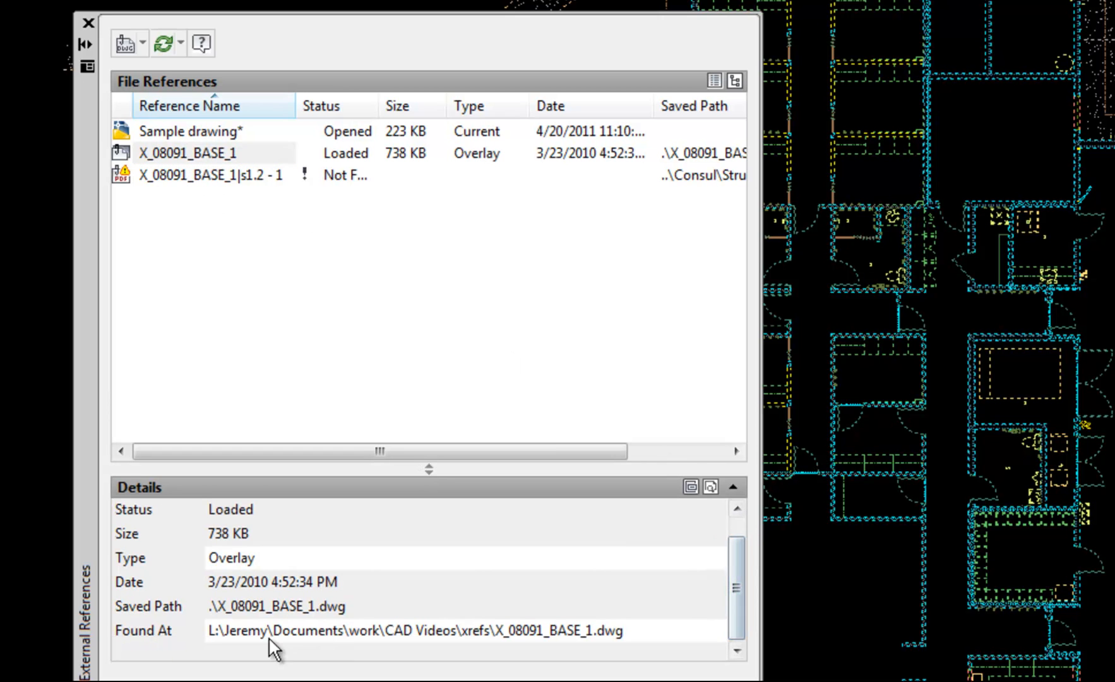
mouse_move(564, 647)
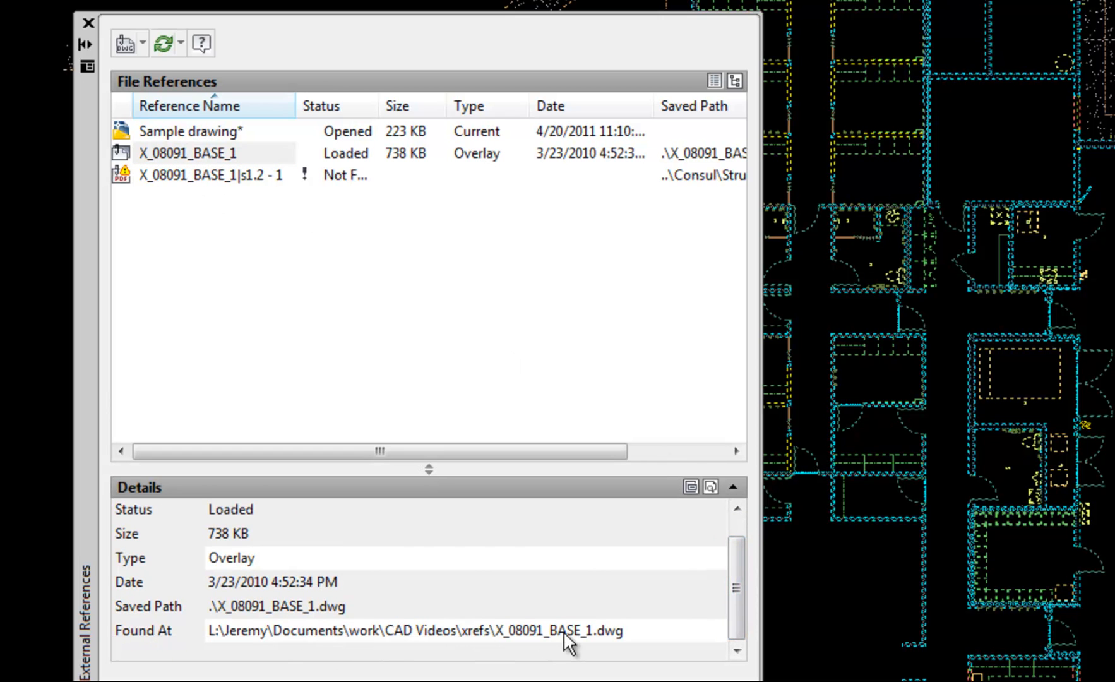
mouse_move(338, 629)
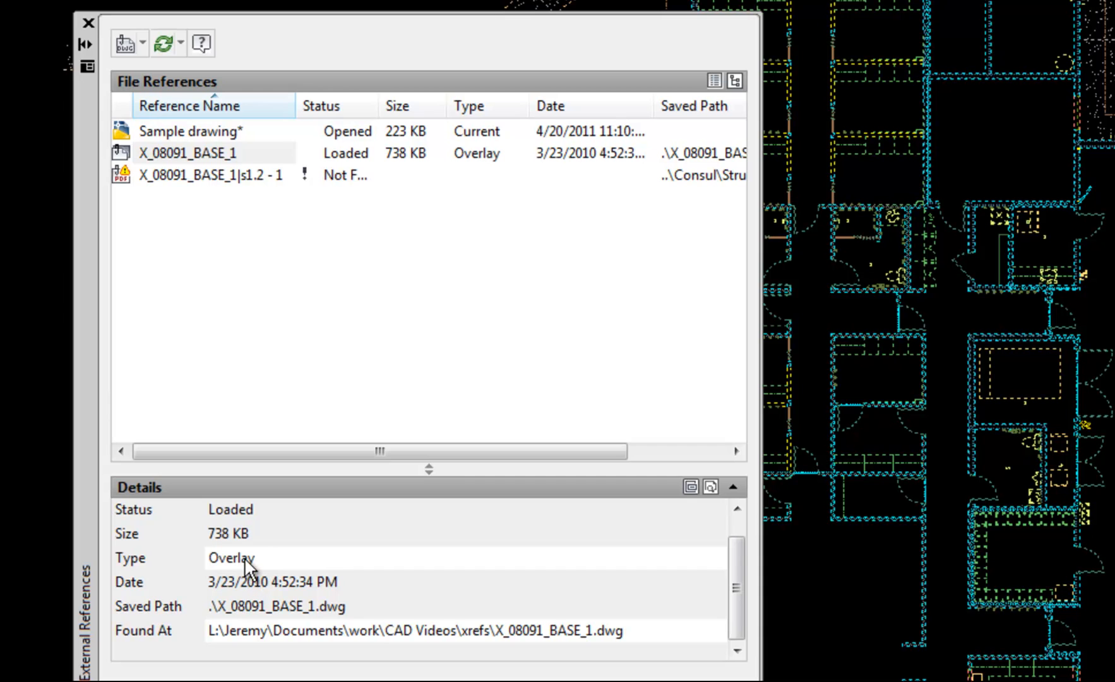
mouse_move(259, 497)
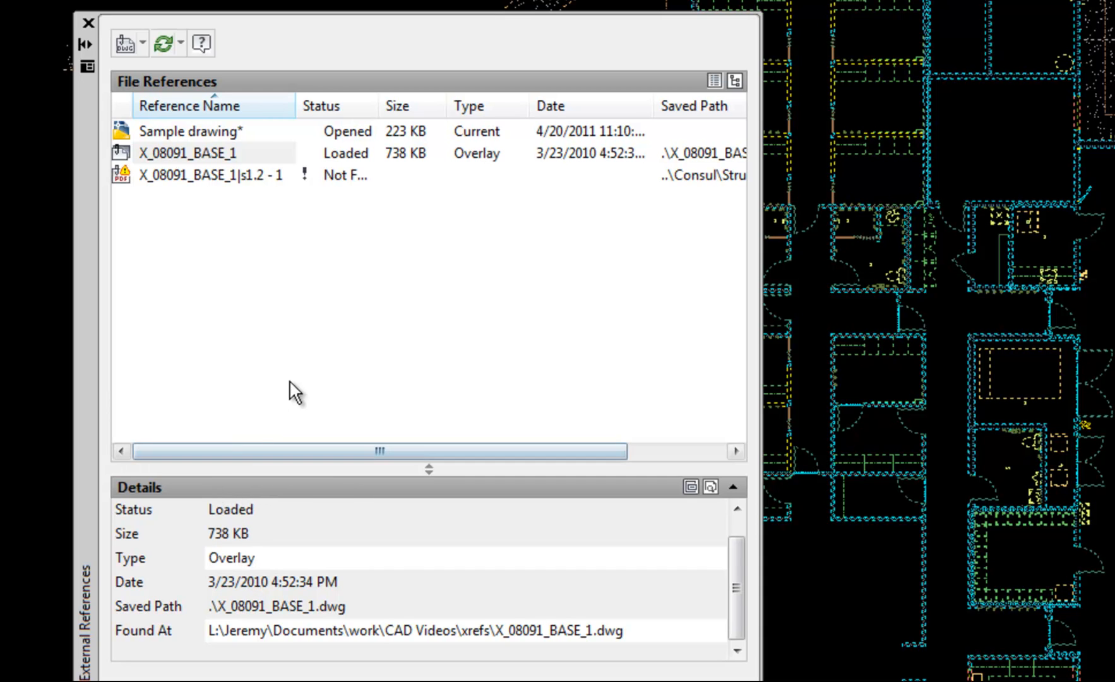
mouse_move(253, 158)
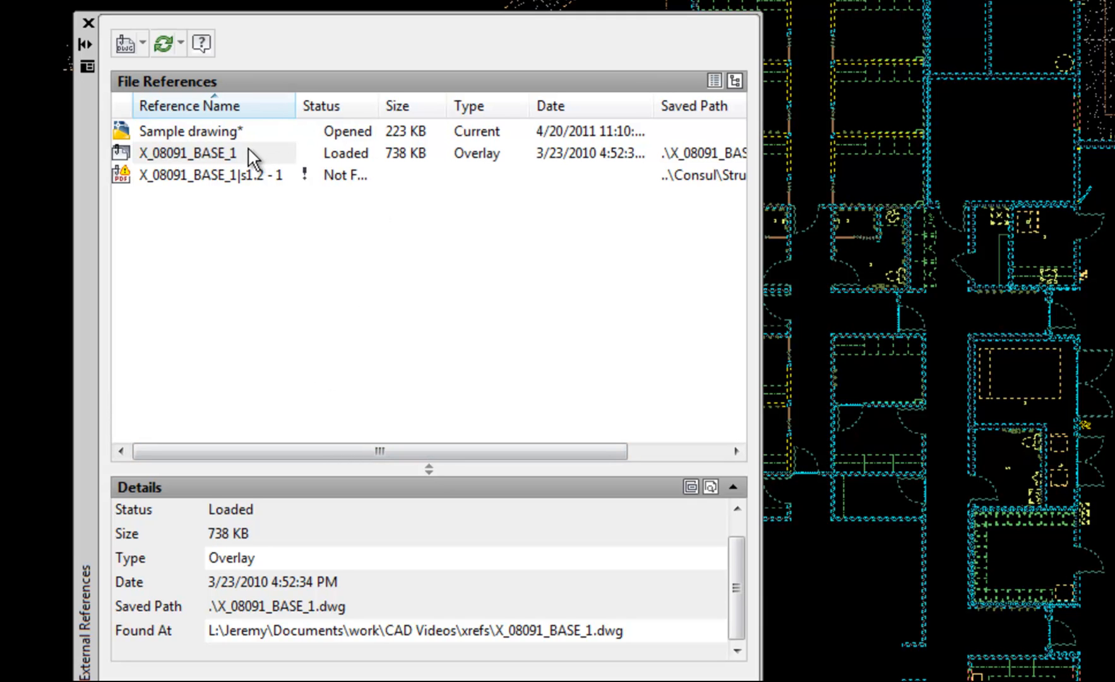
mouse_move(269, 193)
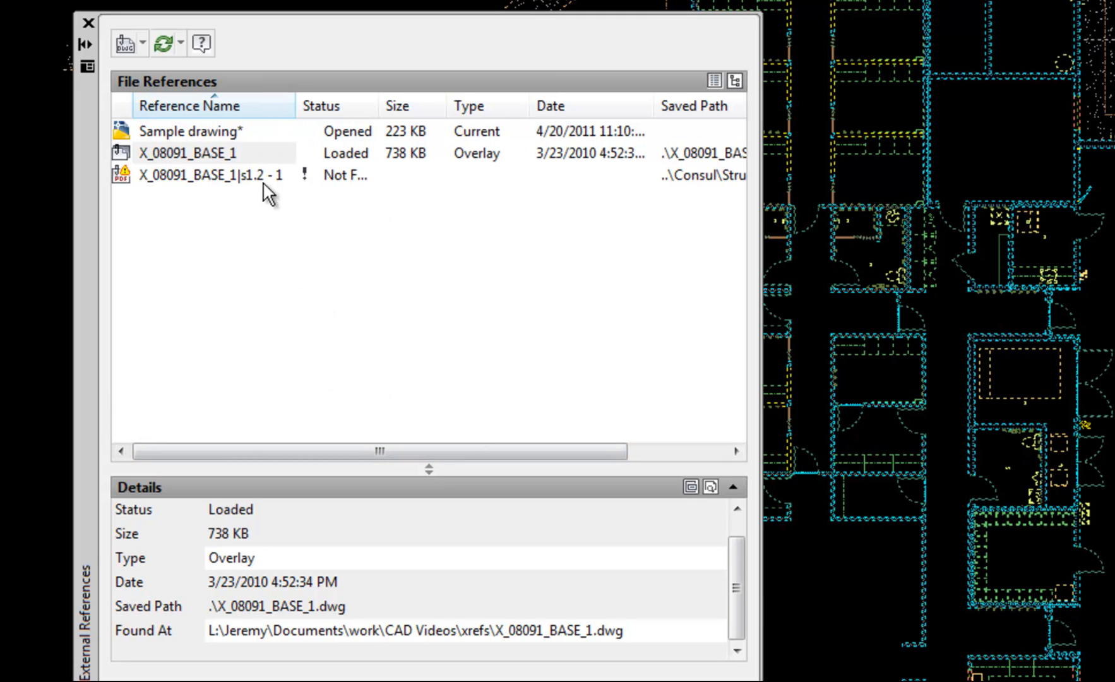
left_click(186, 153)
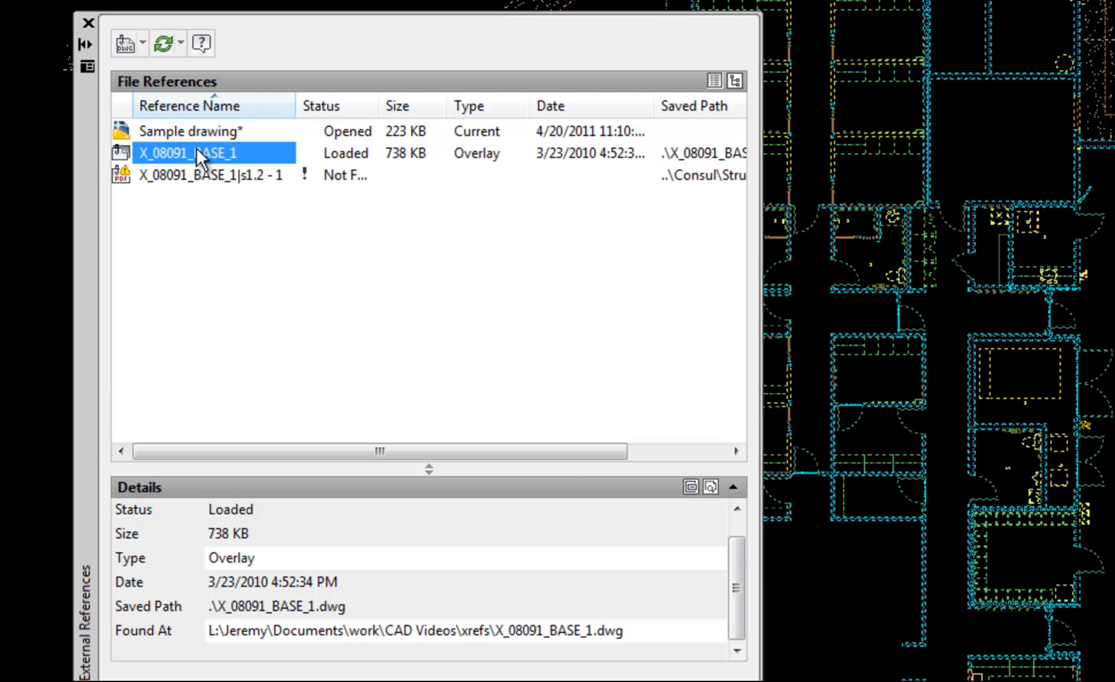
right_click(201, 153)
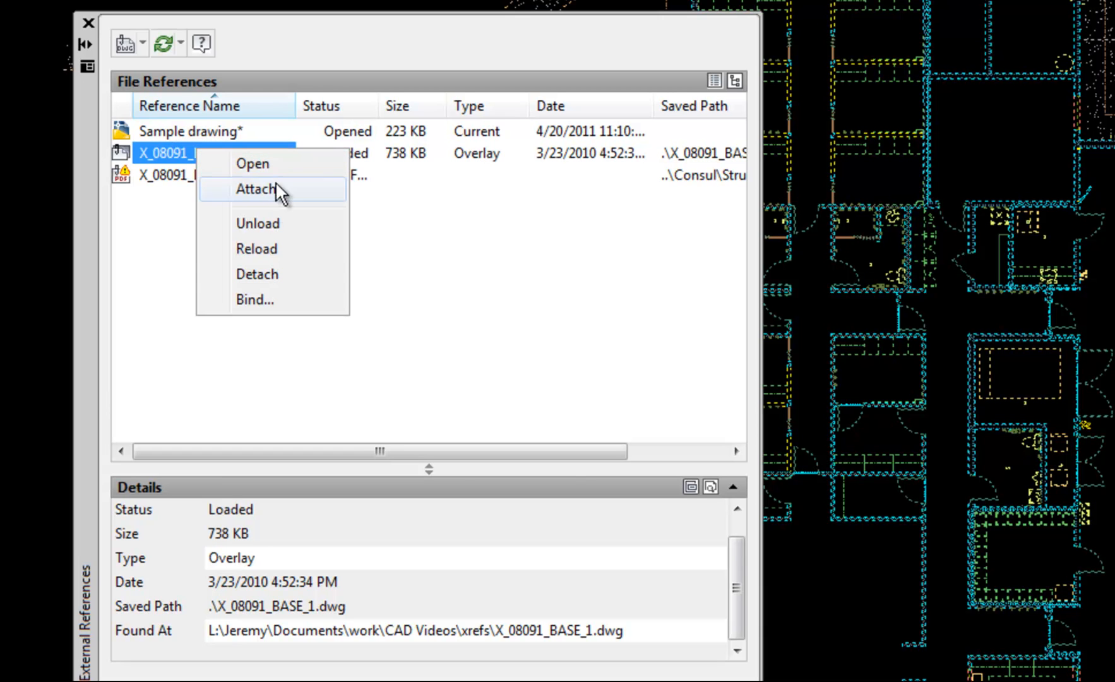
mouse_move(269, 274)
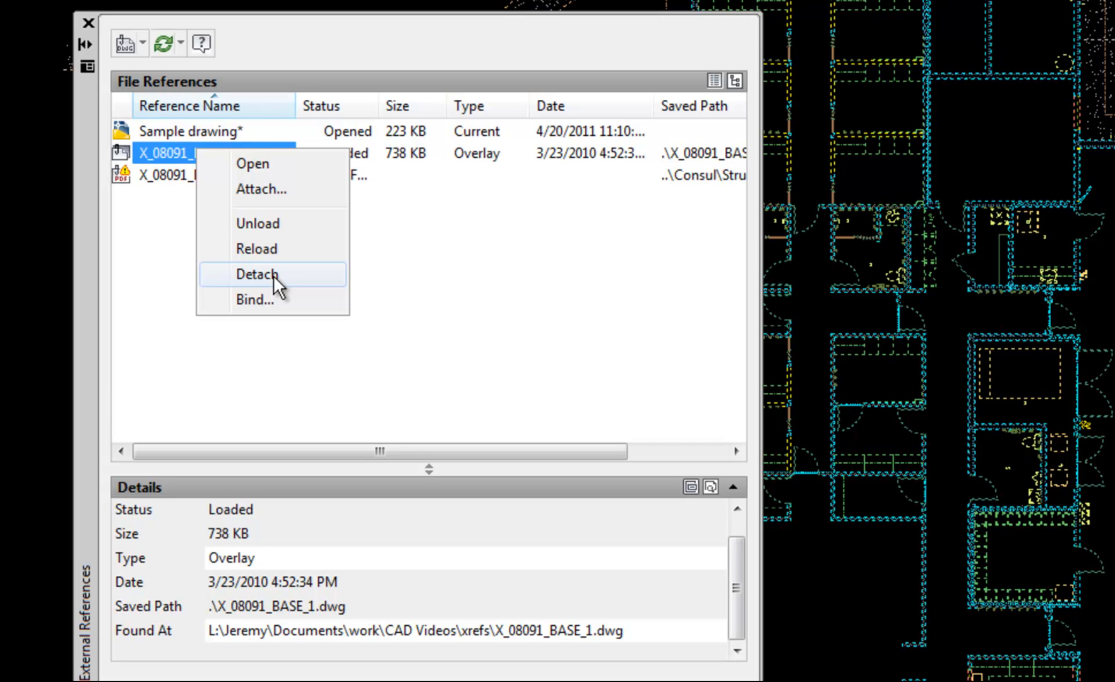
mouse_move(273, 224)
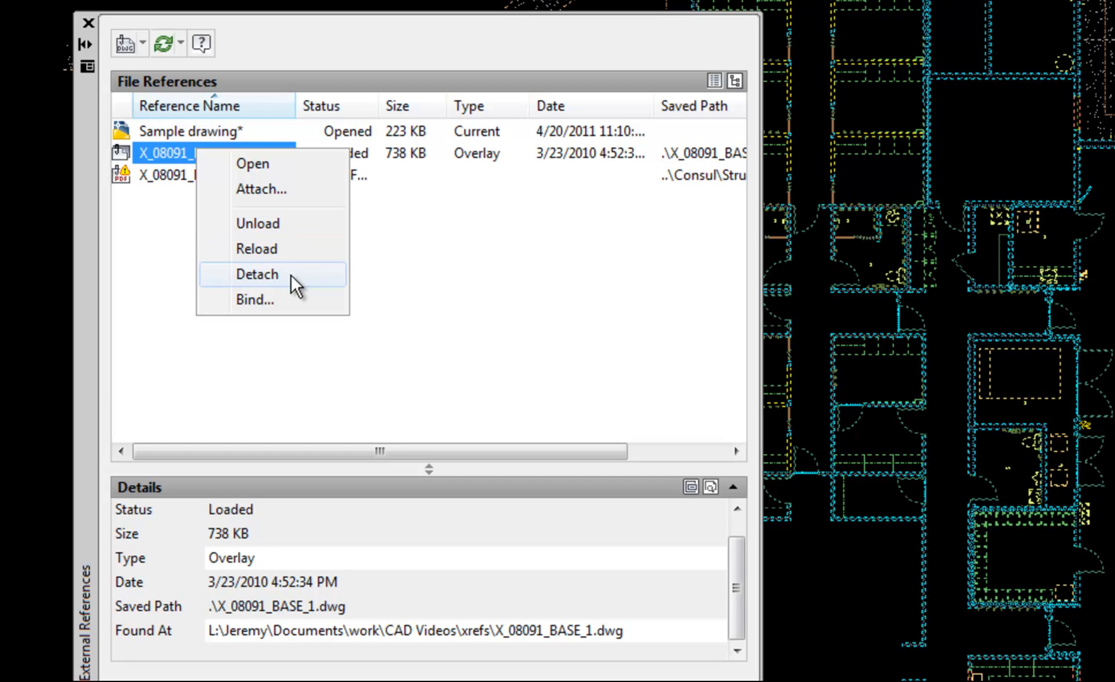
mouse_move(290, 227)
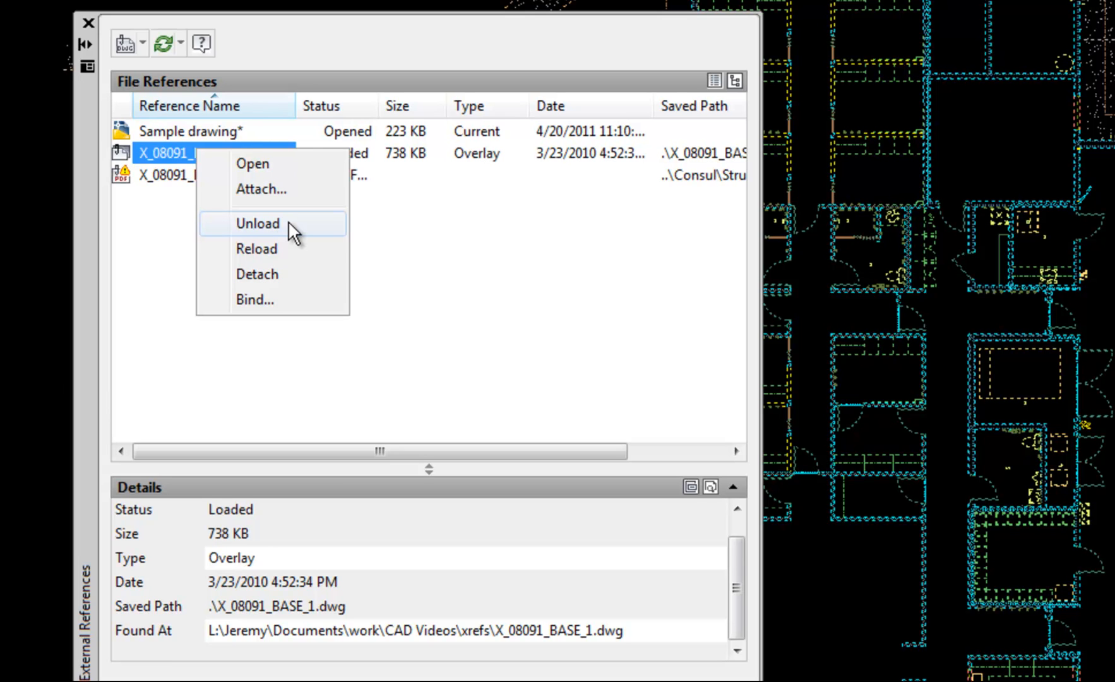
mouse_move(277, 165)
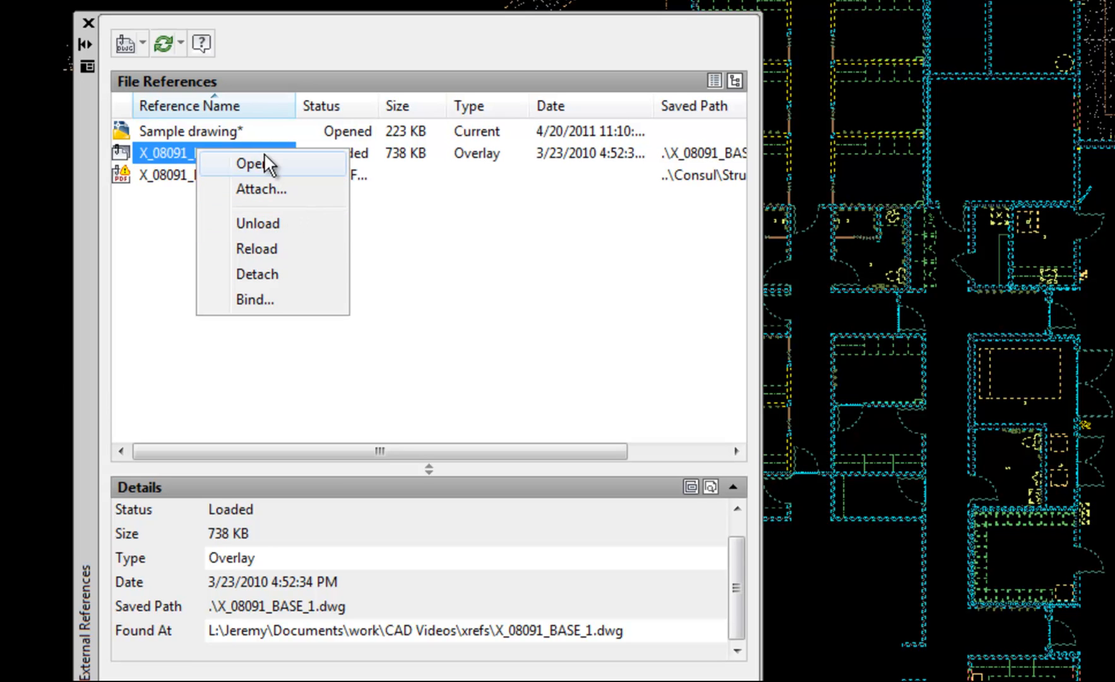
mouse_move(271, 52)
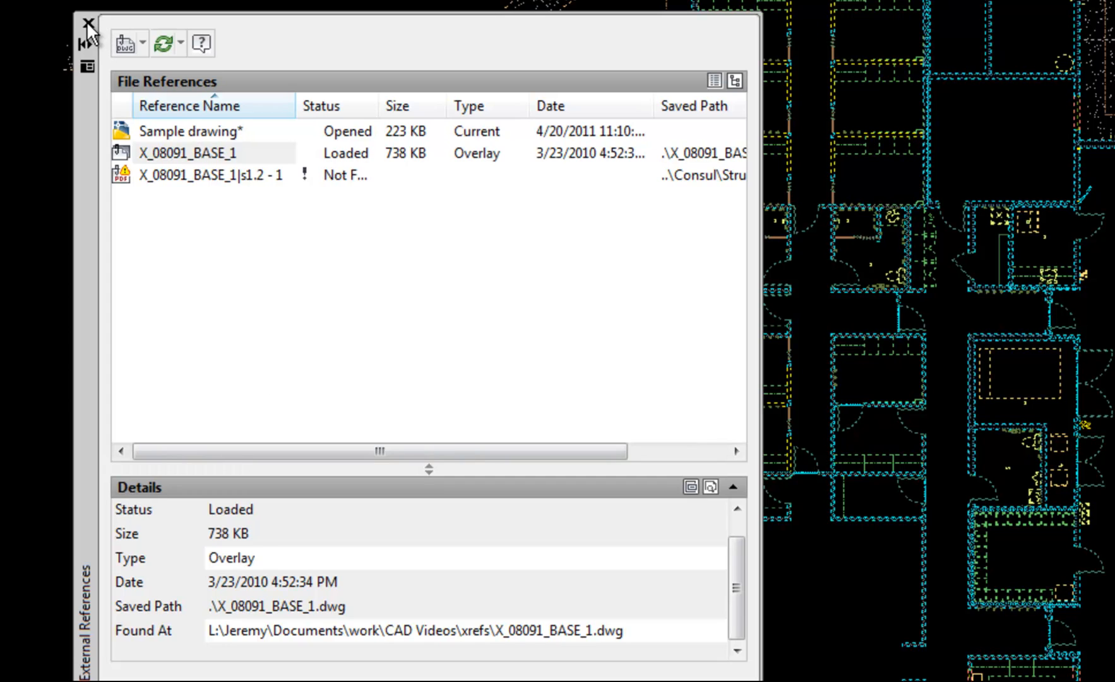
Switch to the A1 layout and run XREF again for a new attachment.
left_click(86, 22)
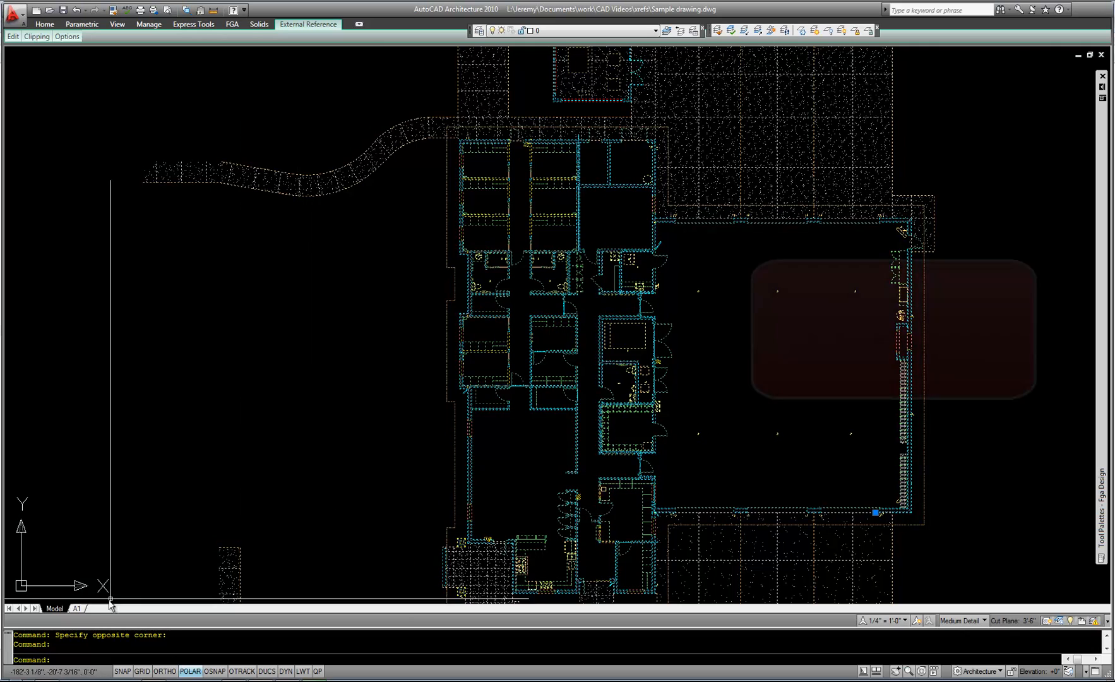
left_click(75, 607)
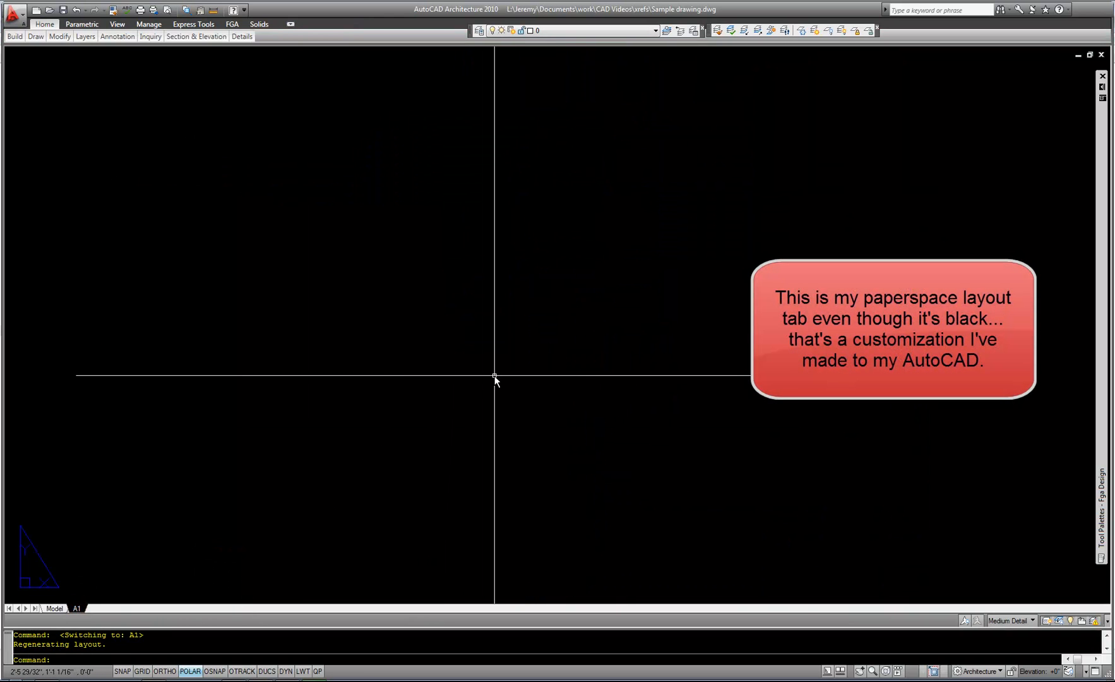
type("xre")
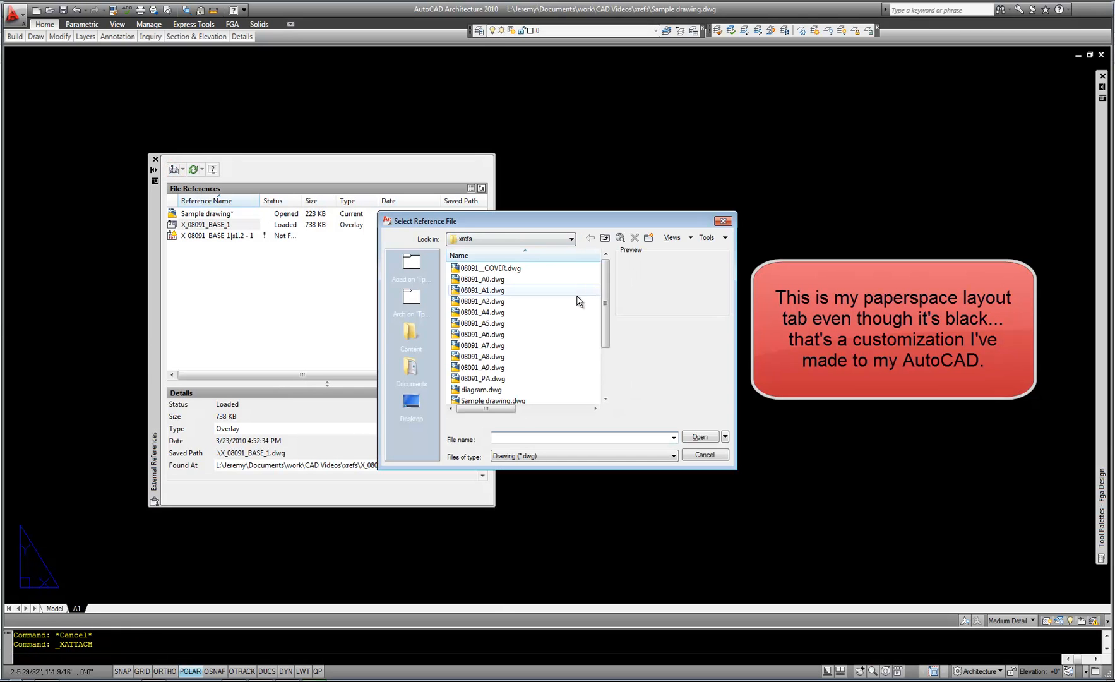
Attach X_08091_TITLE.dwg as an overlay so the title block border appears on A1.
left_click(490, 400)
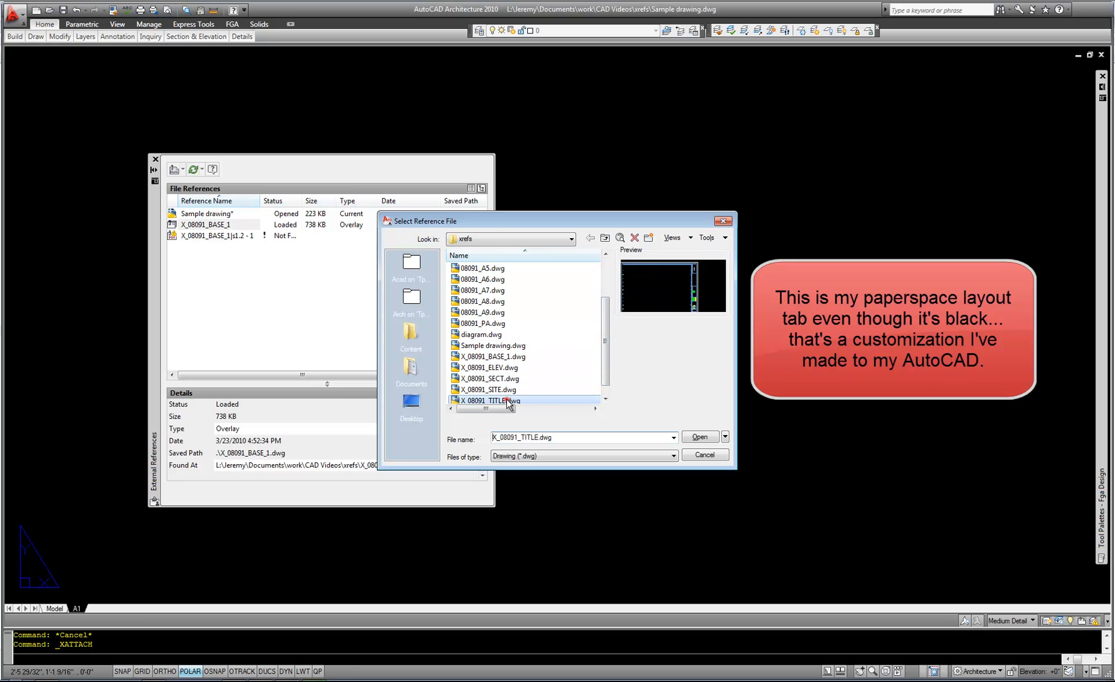
left_click(699, 436)
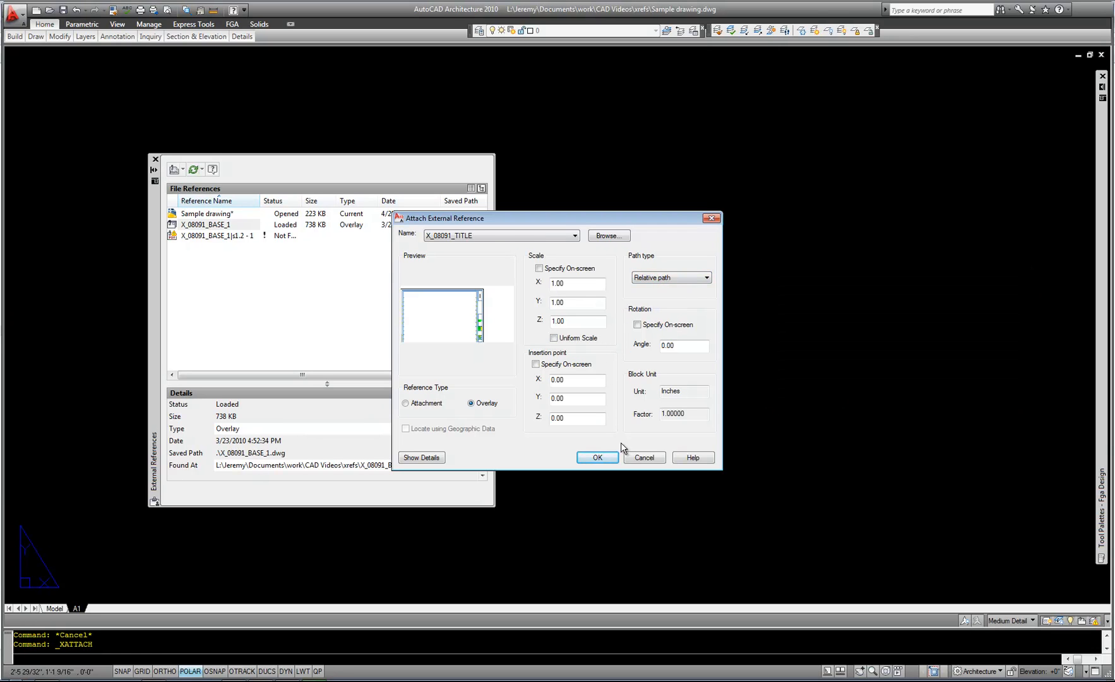
left_click(597, 457)
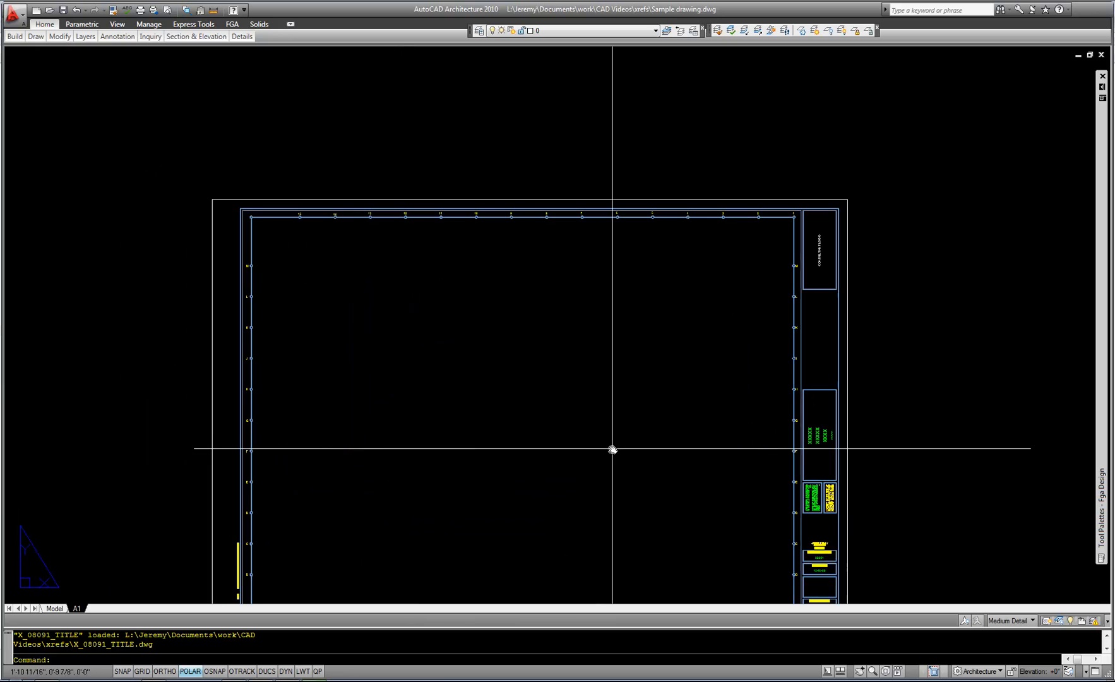
scroll("down", 3)
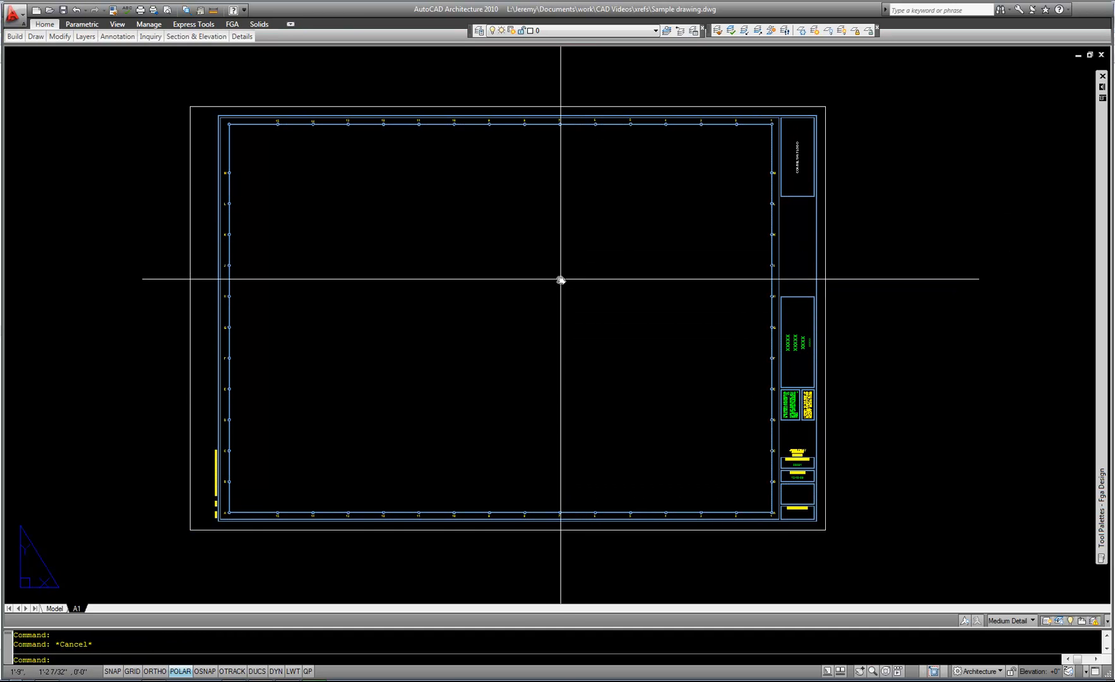
mouse_move(582, 271)
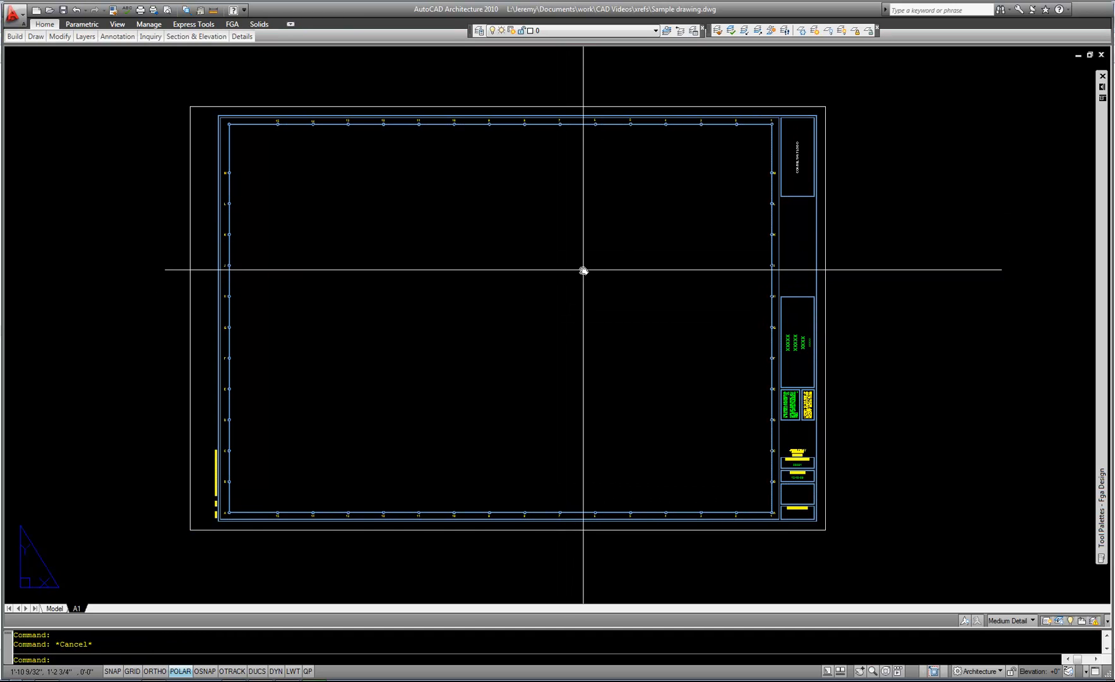
mouse_move(550, 271)
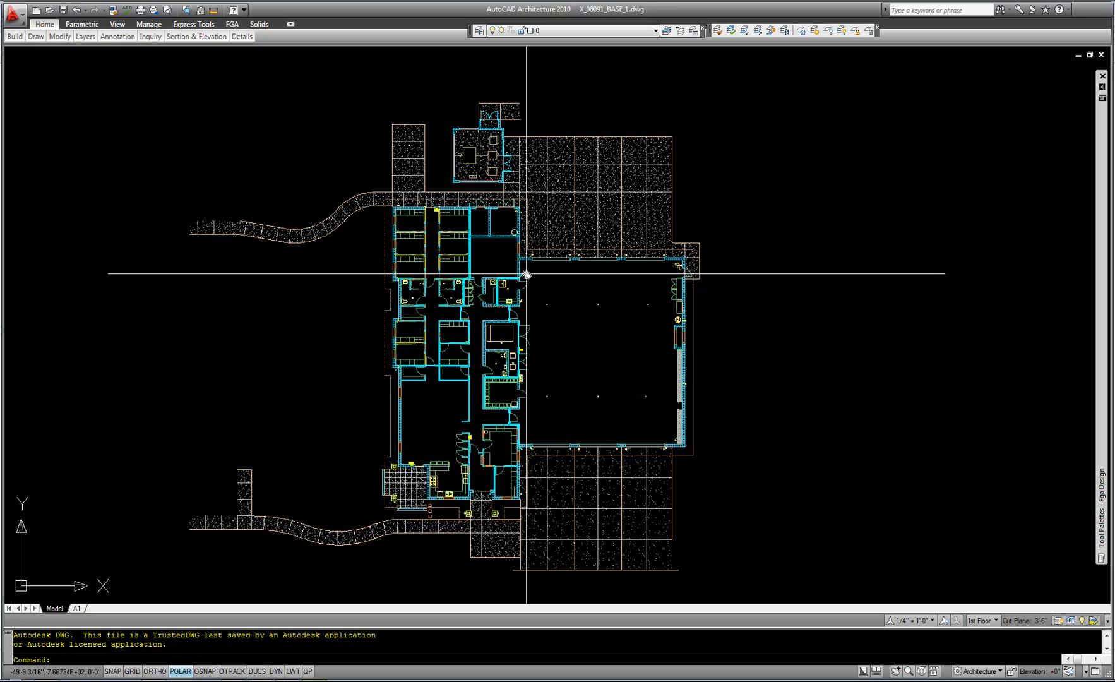
mouse_move(556, 309)
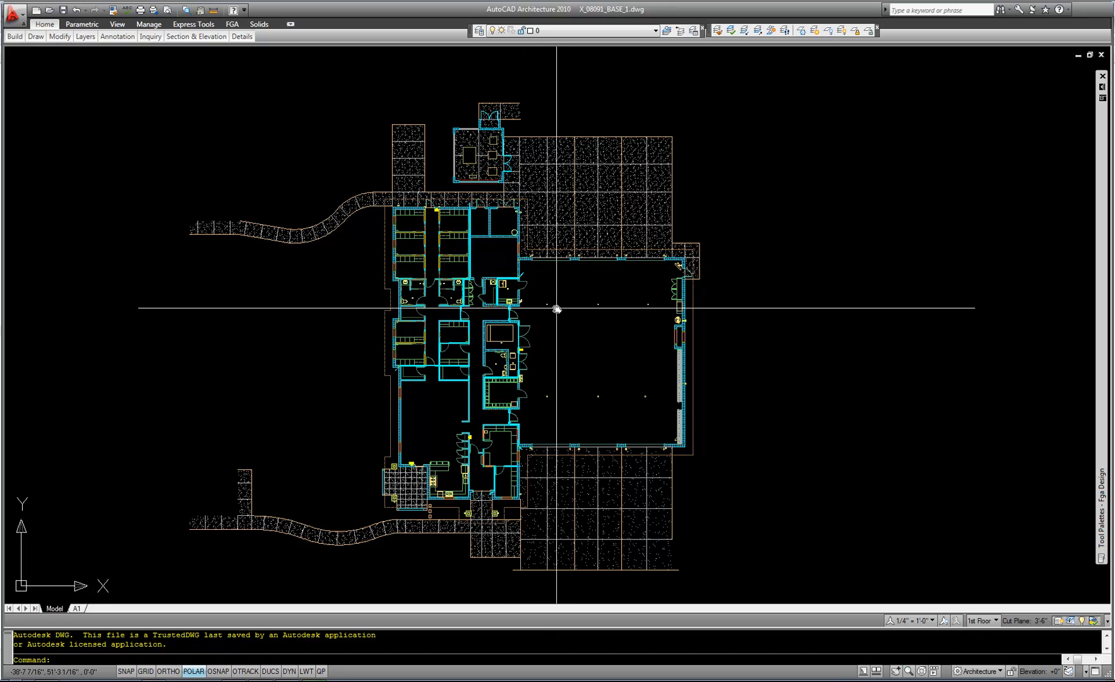
mouse_move(548, 310)
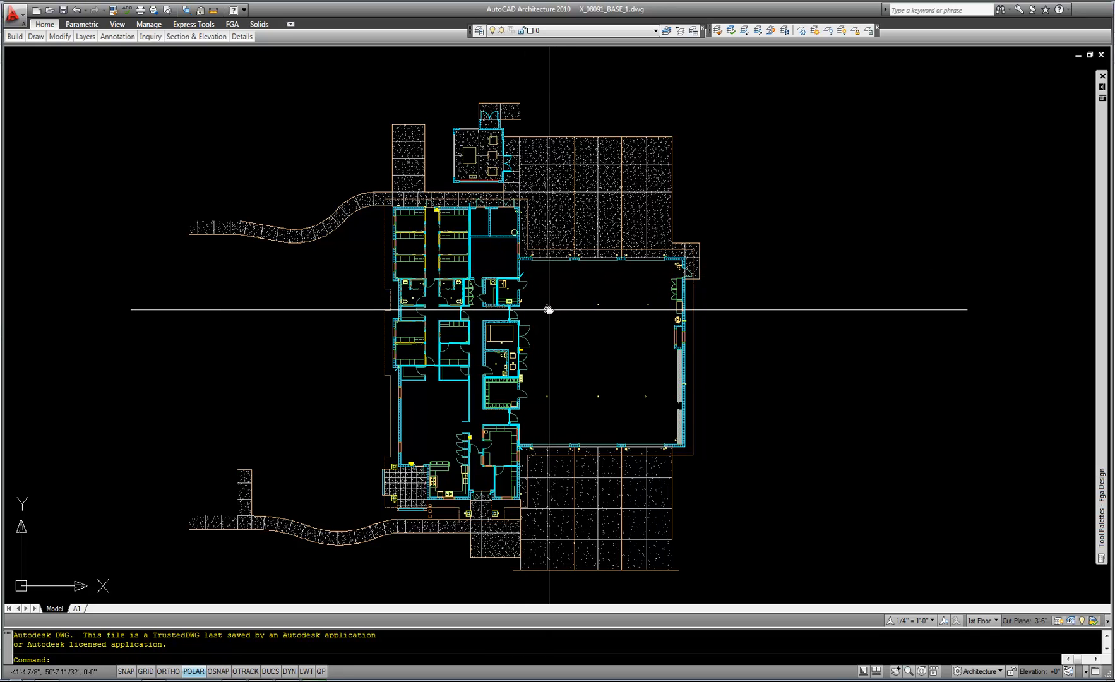
Start drawing a diagonal line across the large hall in X_08091_BASE_1.dwg.
left_click(366, 270)
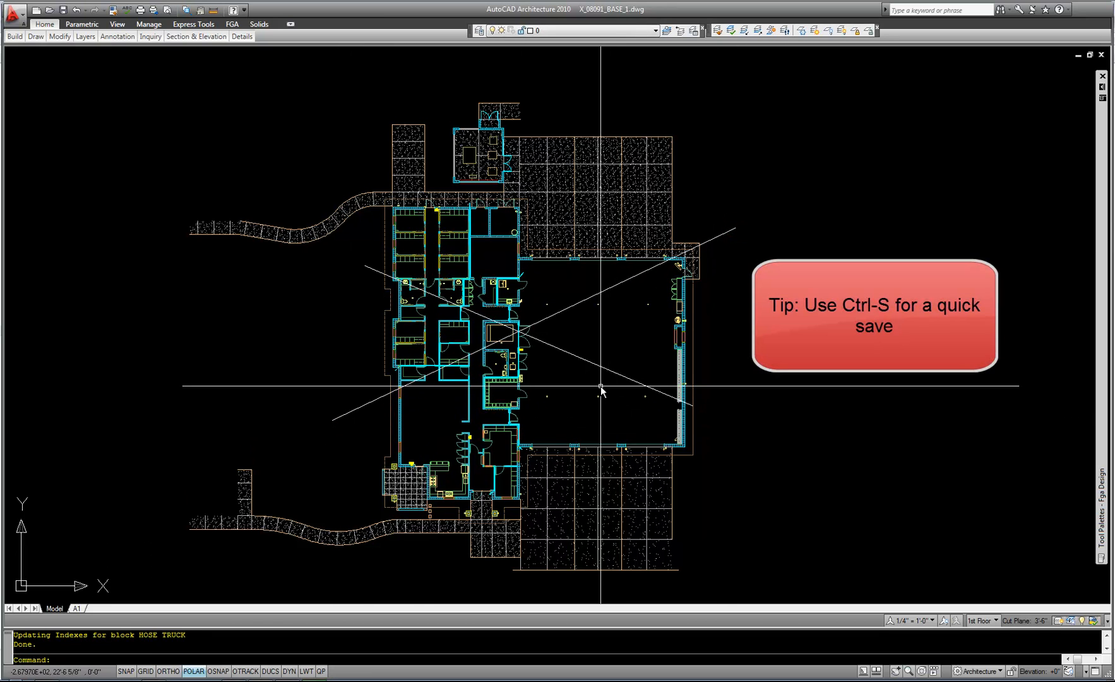
mouse_move(592, 390)
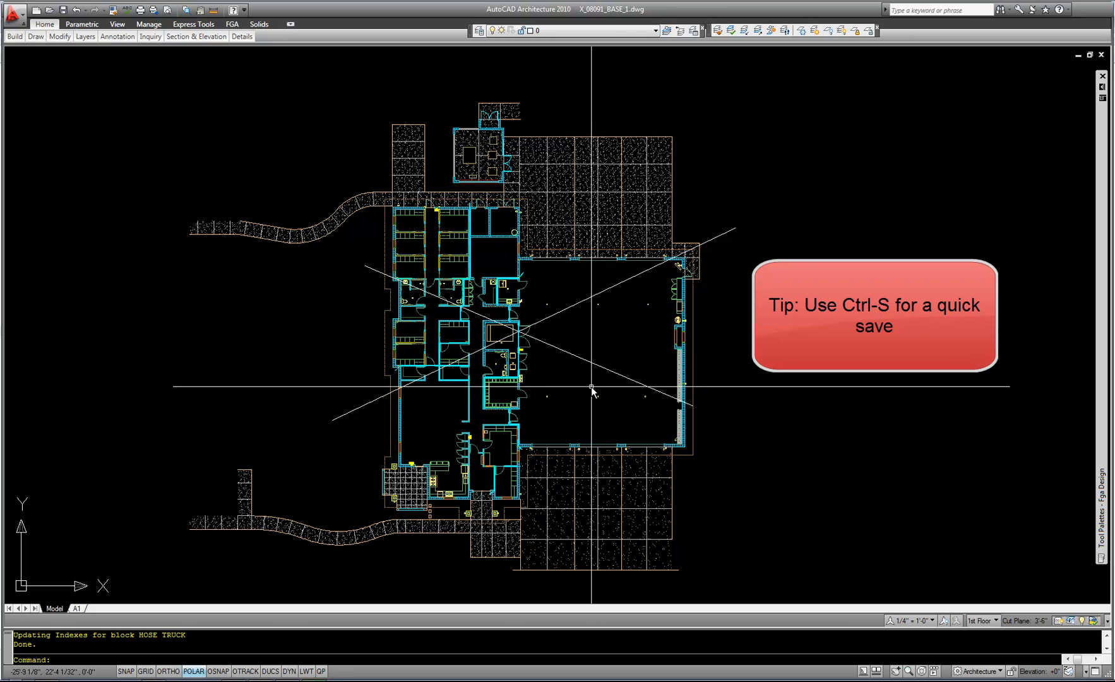
mouse_move(586, 348)
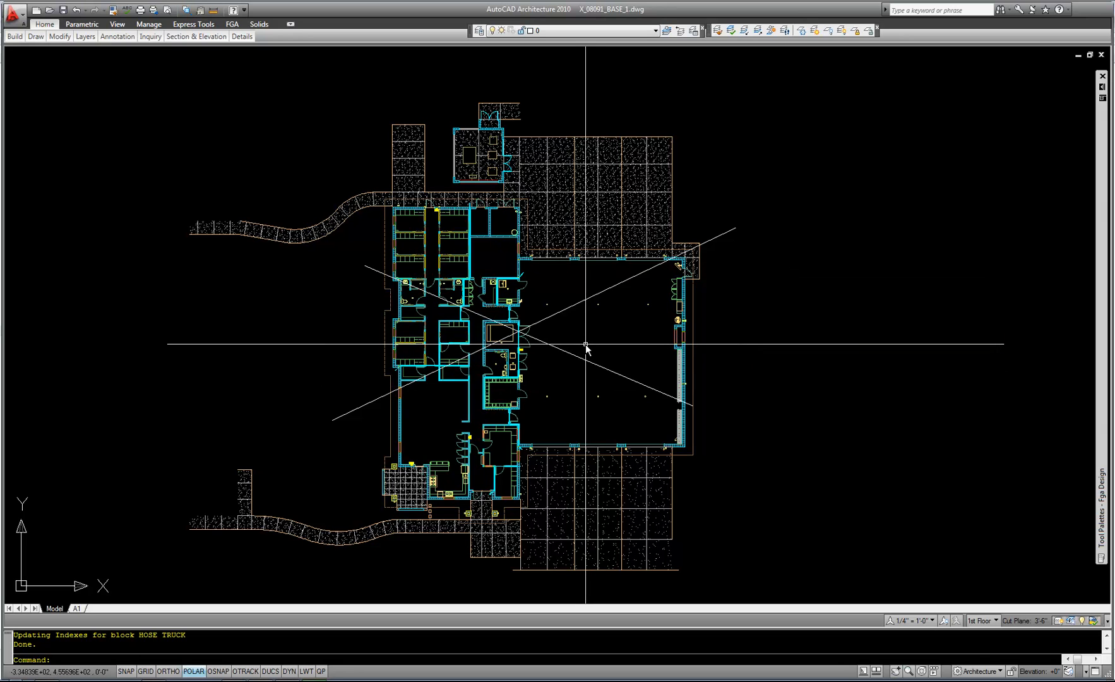
Switch back to Sample drawing.dwg, which reports X_08091_BASE_1 has changed.
left_click(76, 625)
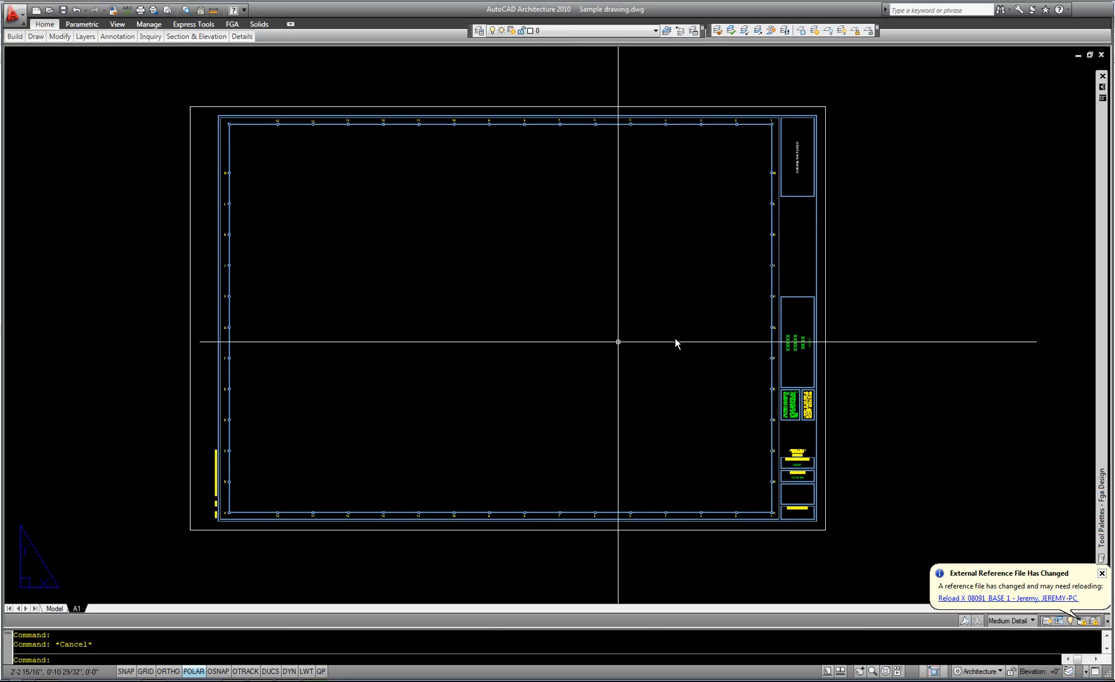
mouse_move(983, 579)
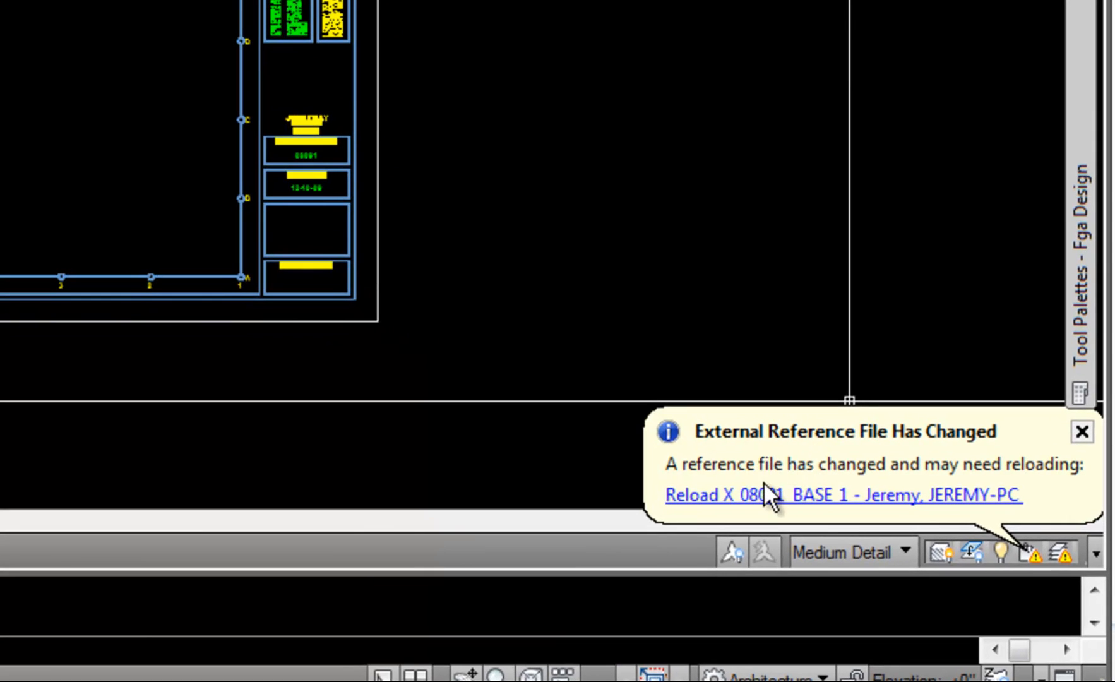
mouse_move(913, 483)
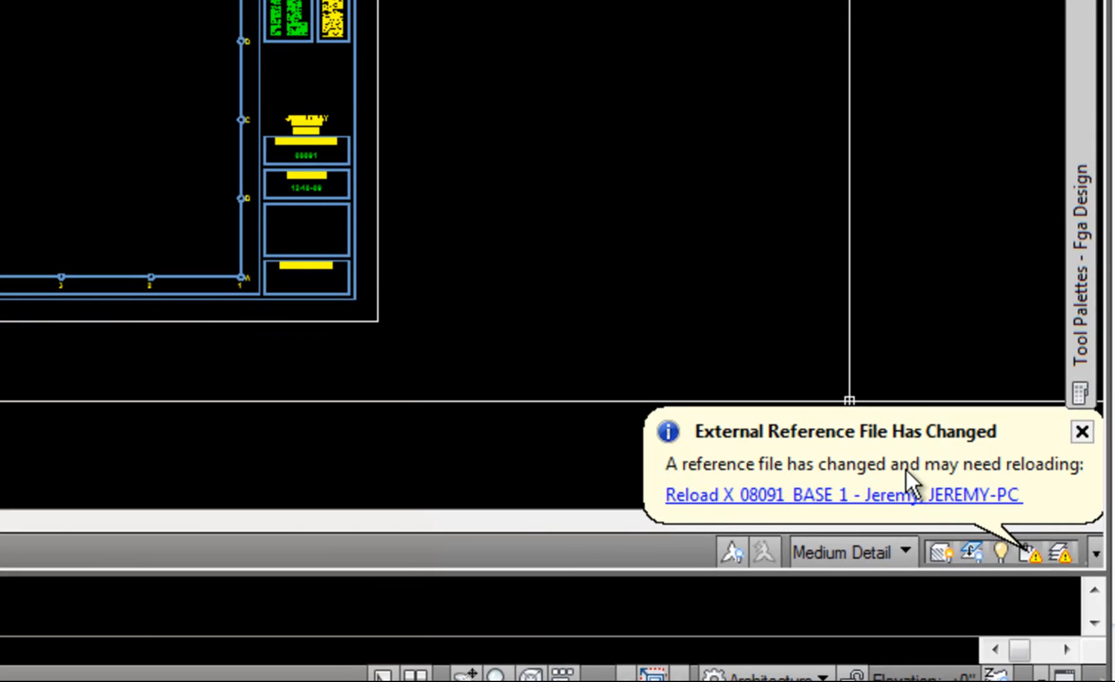
mouse_move(724, 495)
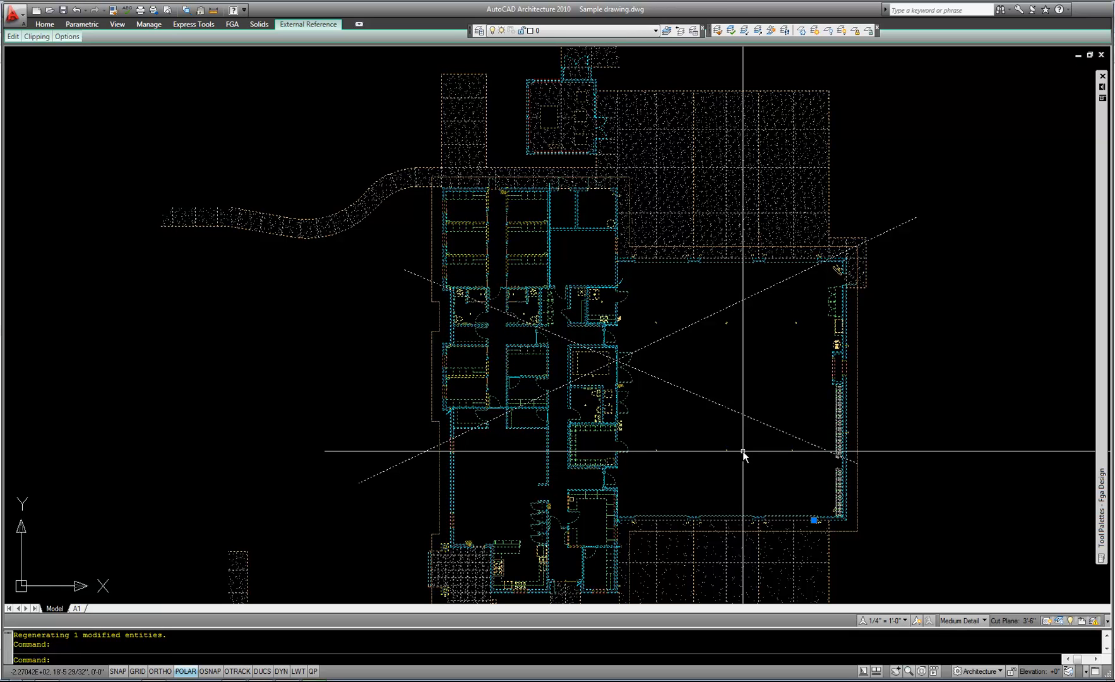
mouse_move(705, 420)
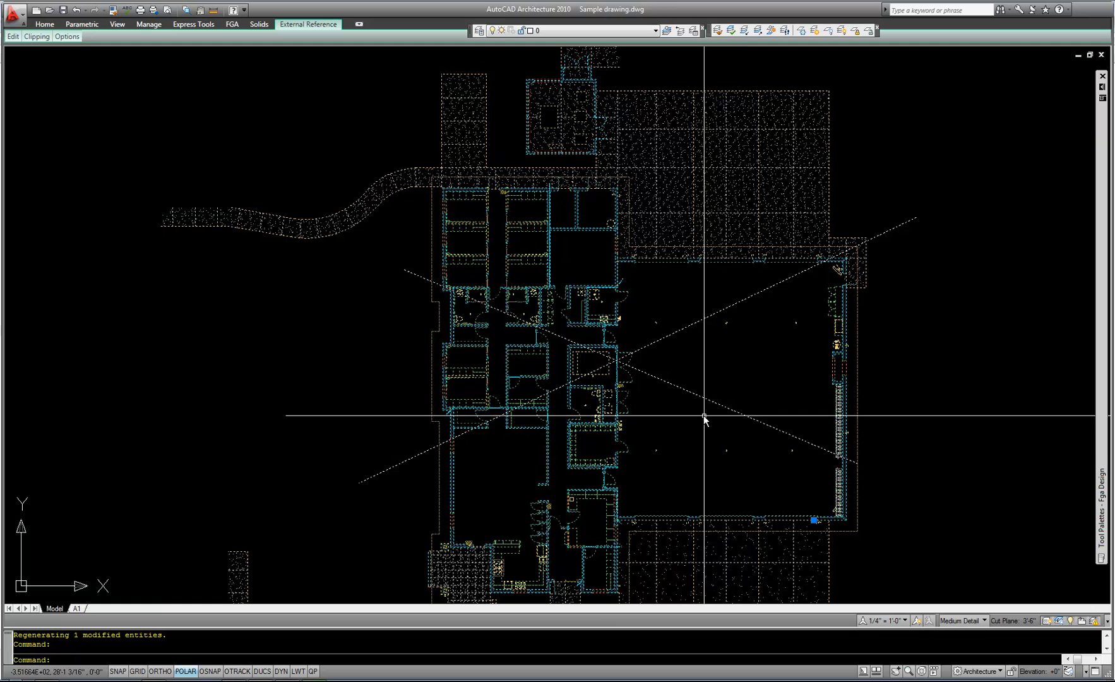
mouse_move(737, 428)
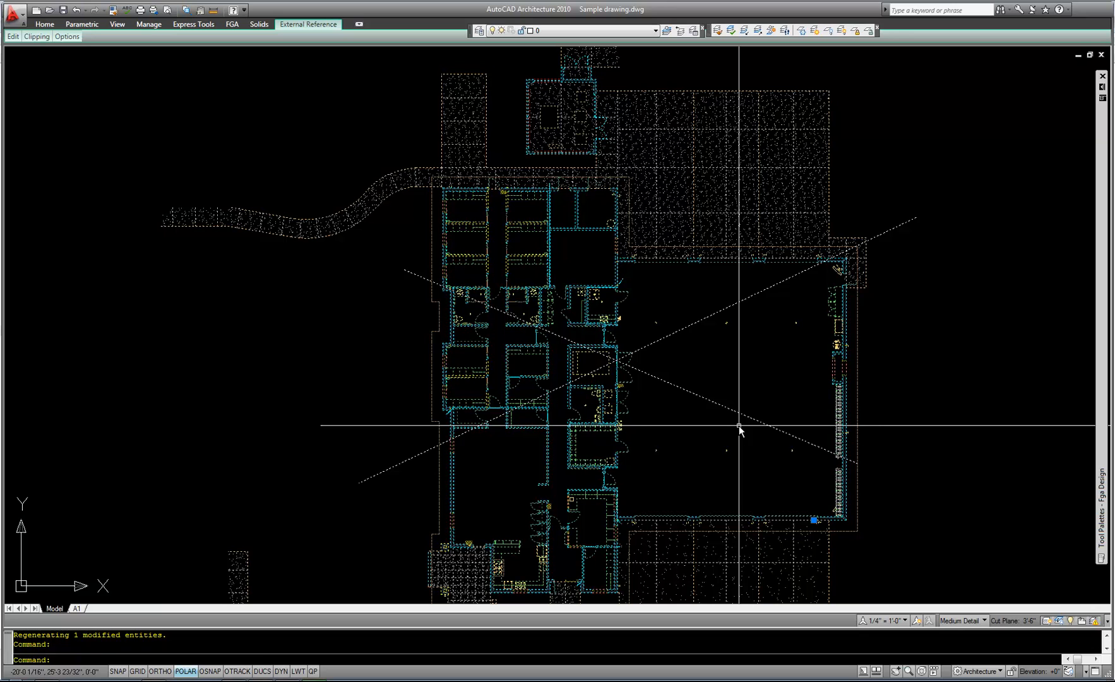
left_click(45, 22)
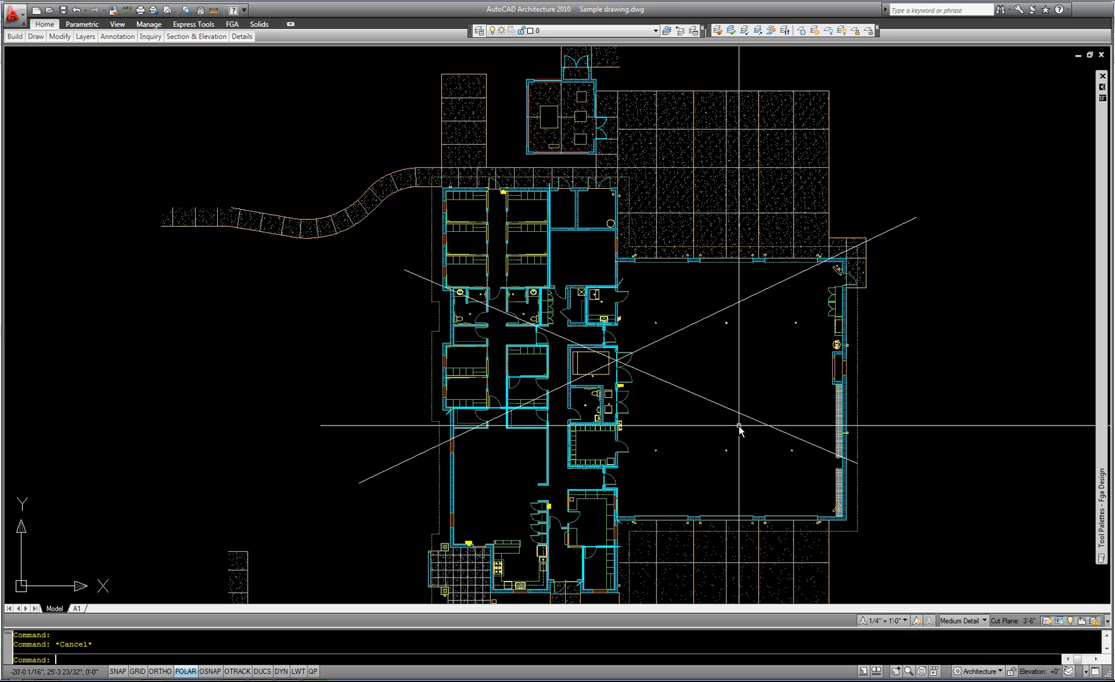
mouse_move(1016, 583)
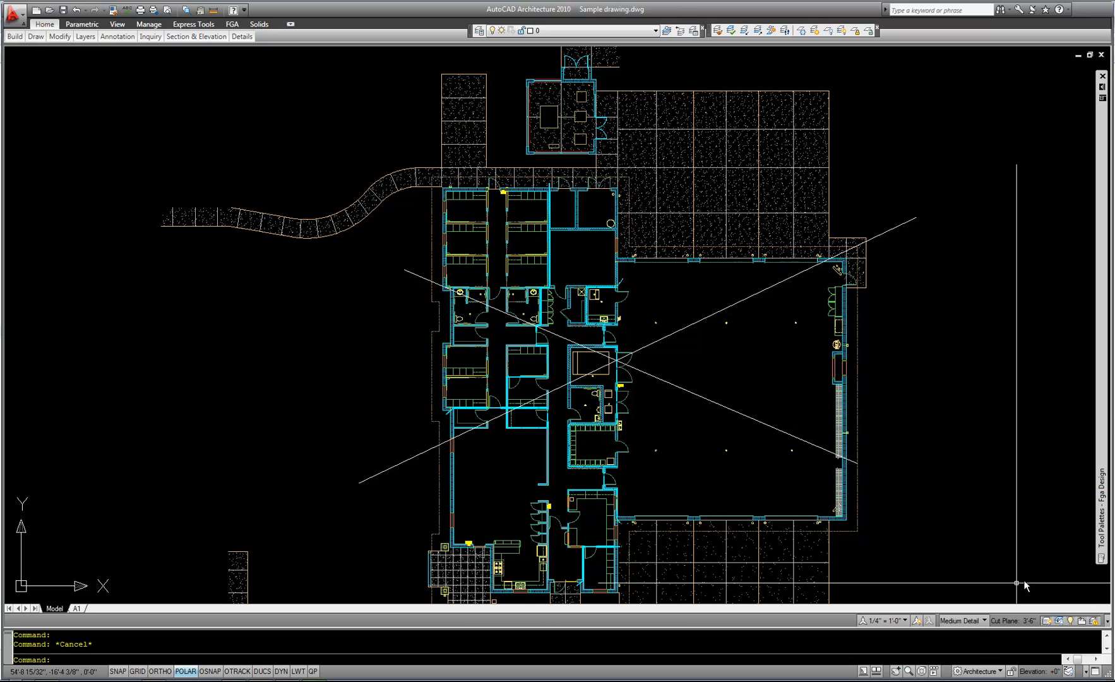
mouse_move(827, 434)
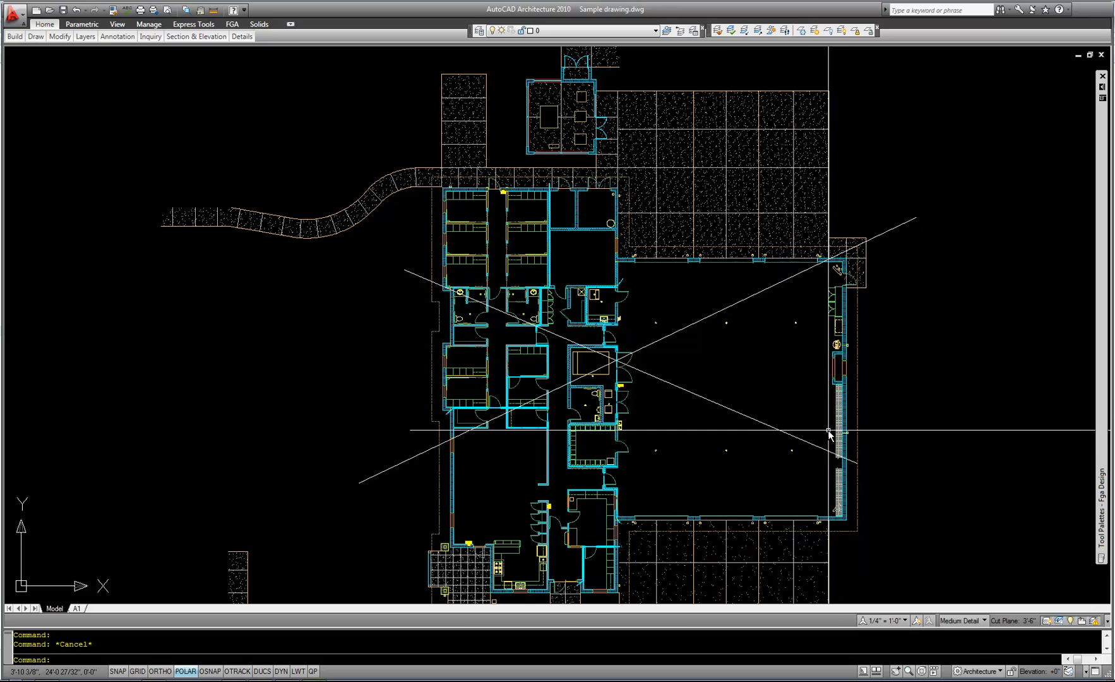
mouse_move(593, 284)
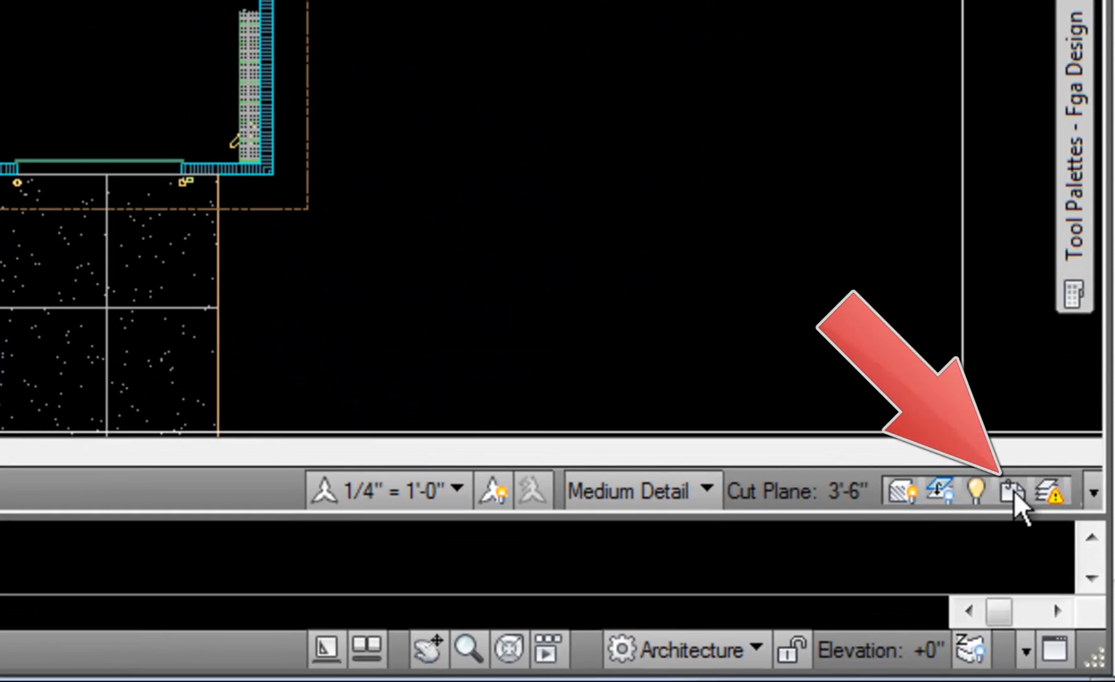
Reload all DWG xrefs from the Manage Xrefs status-bar icon.
left_click(1014, 492)
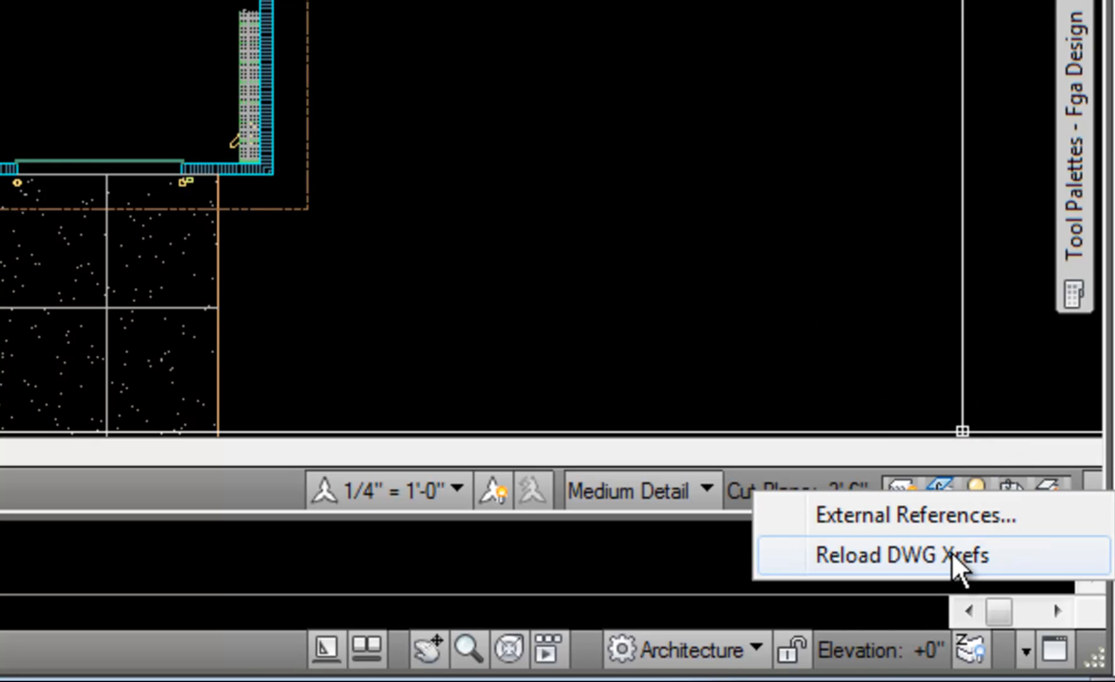
left_click(929, 556)
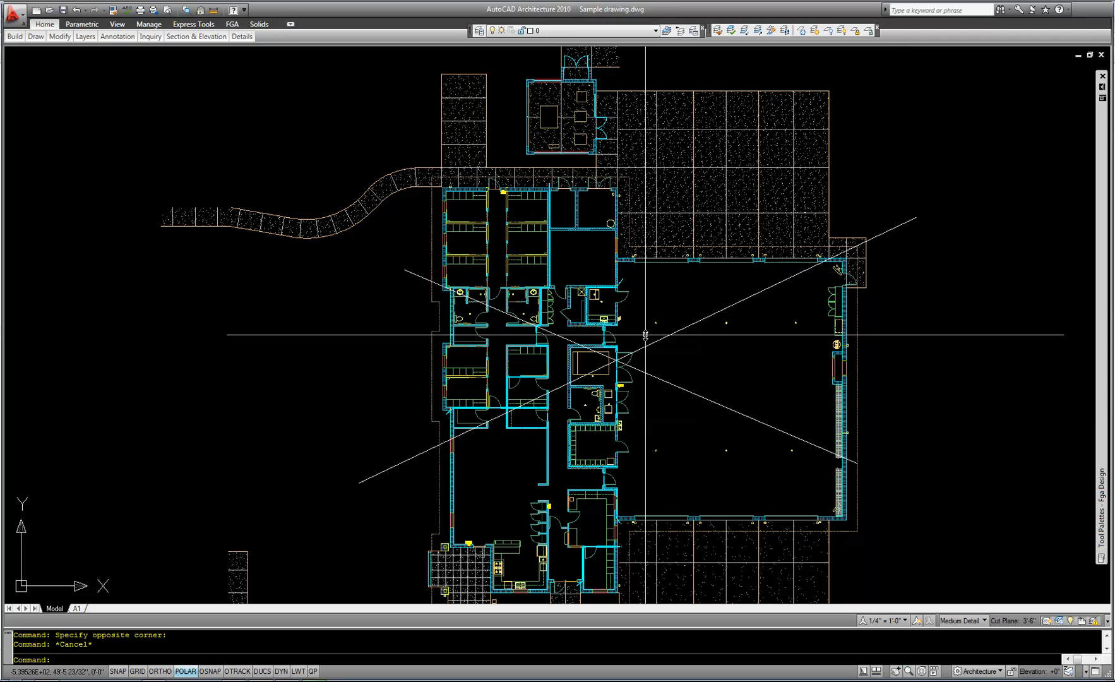
mouse_move(643, 336)
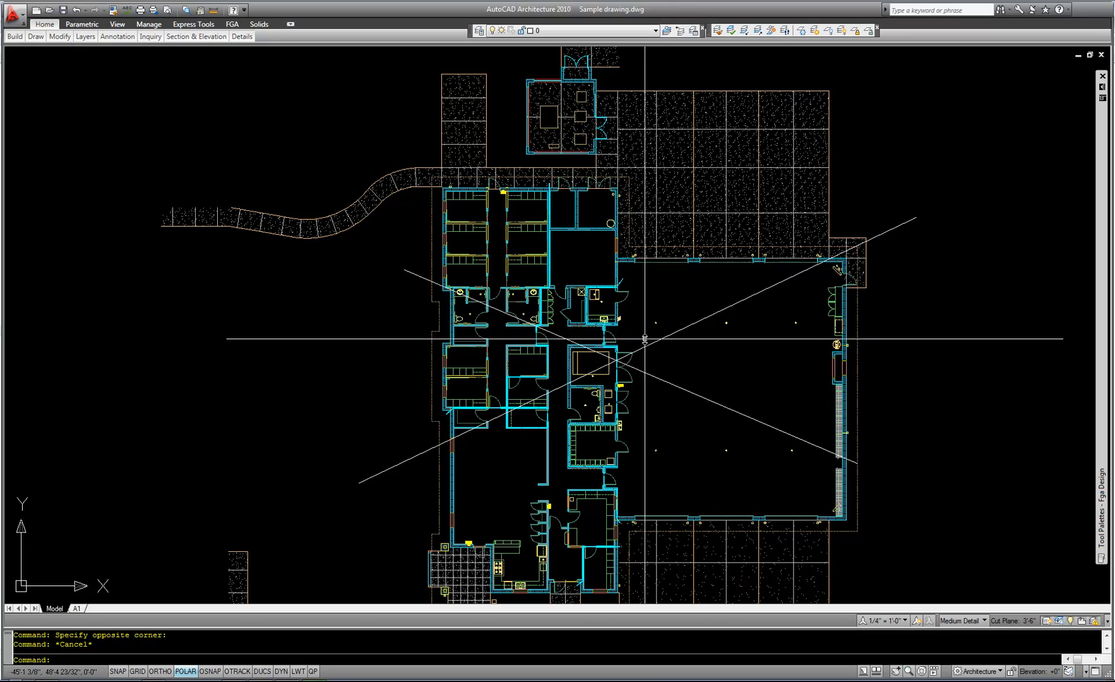
mouse_move(645, 338)
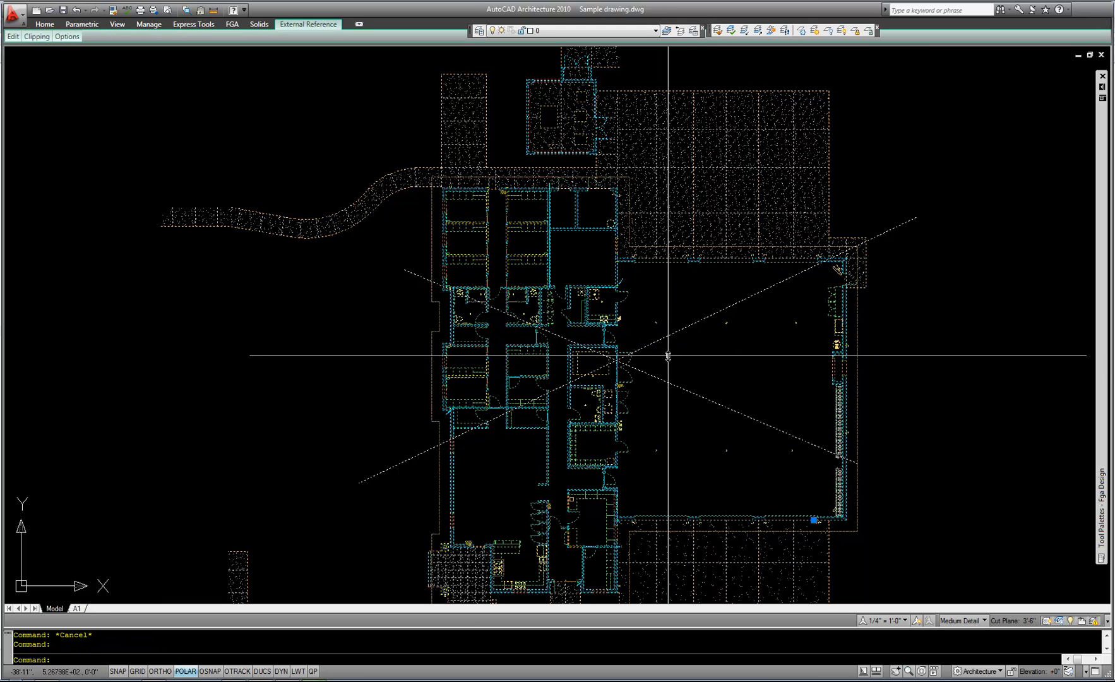
mouse_move(662, 357)
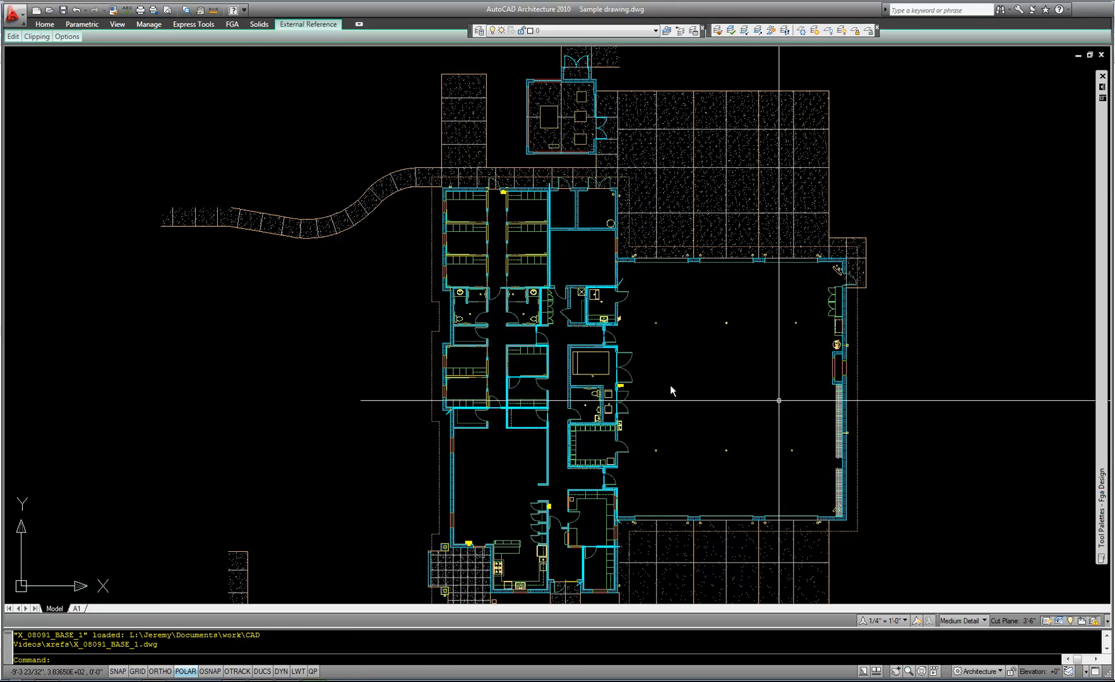
Deselect the reloaded X_08091_BASE_1 base plan, now shown without the crossing diagonal lines.
left_click(45, 24)
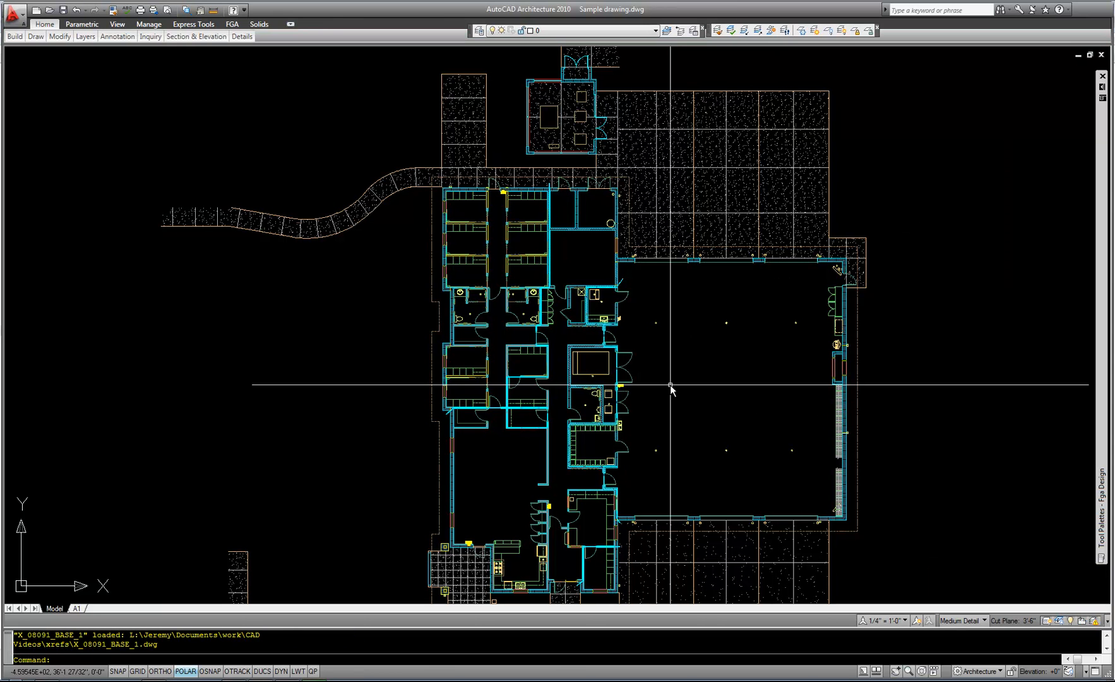